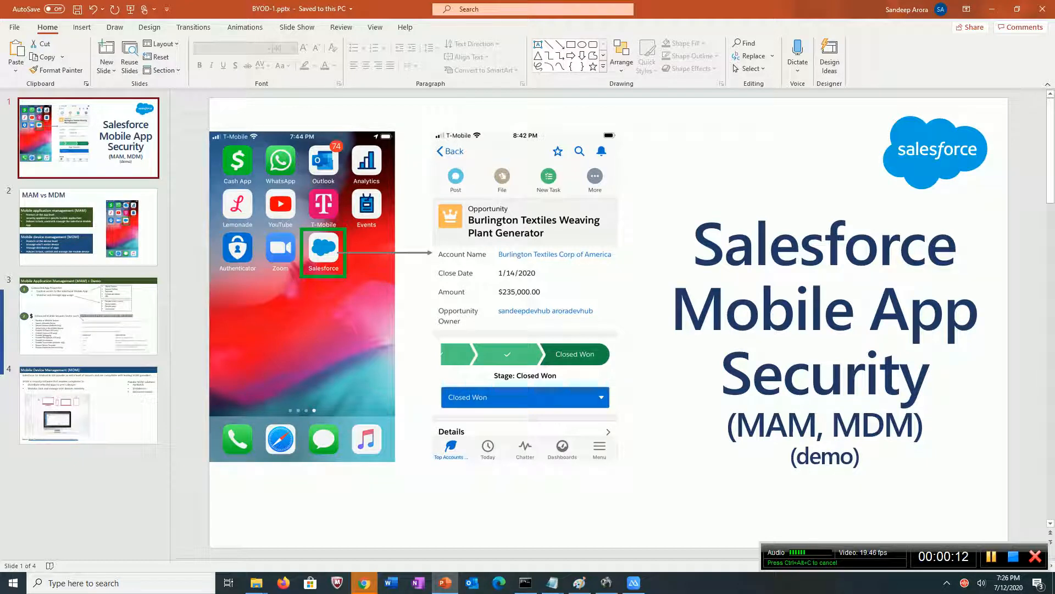
Step: Display slide 2, comparing app-level MAM with device-level MDM protections
{"action": "left_click", "coordinate": [88, 226]}
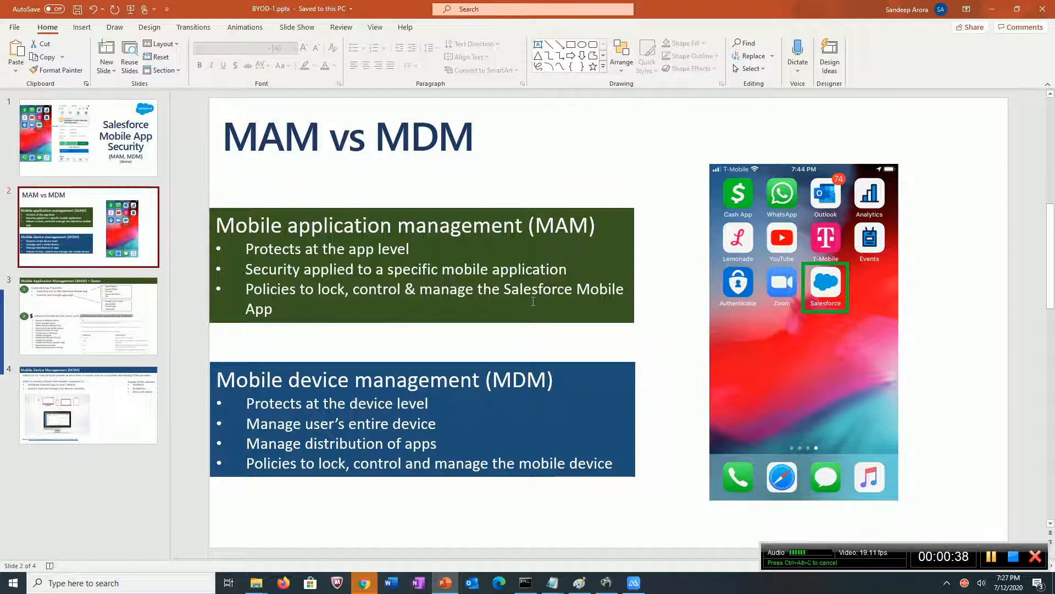
{"action": "mouse_move", "coordinate": [798, 286]}
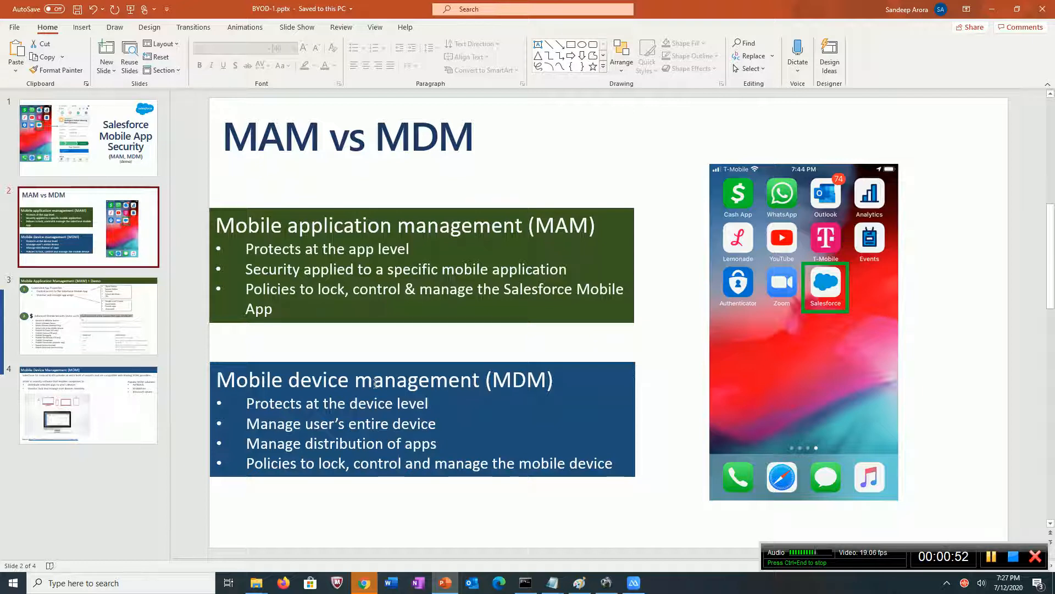
{"action": "mouse_move", "coordinate": [895, 155]}
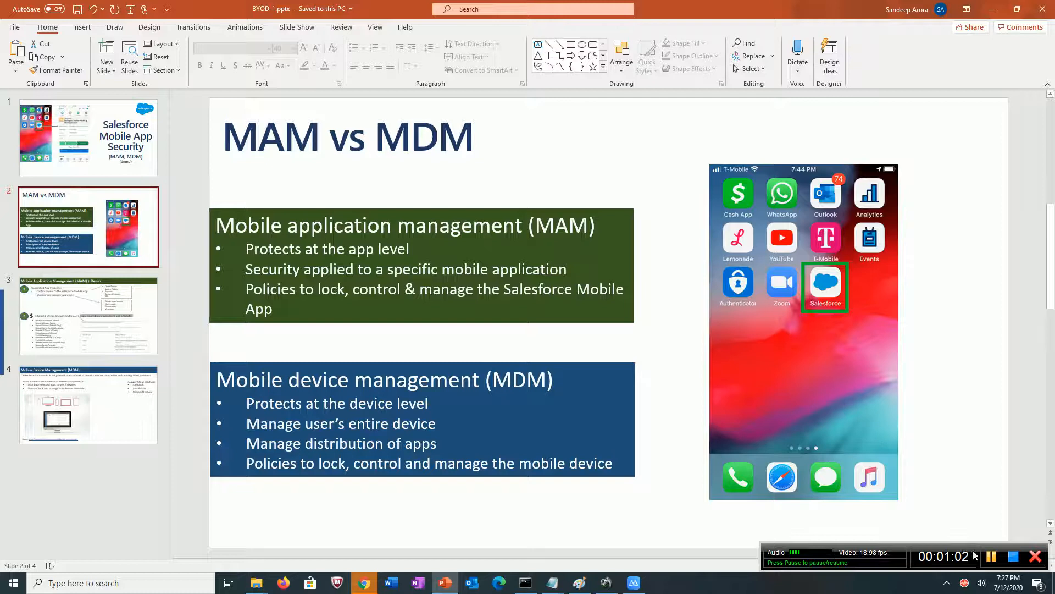
Step: Display slide 3, Mobile Application Management plus Demo, covering connected app properties
{"action": "left_click", "coordinate": [87, 317]}
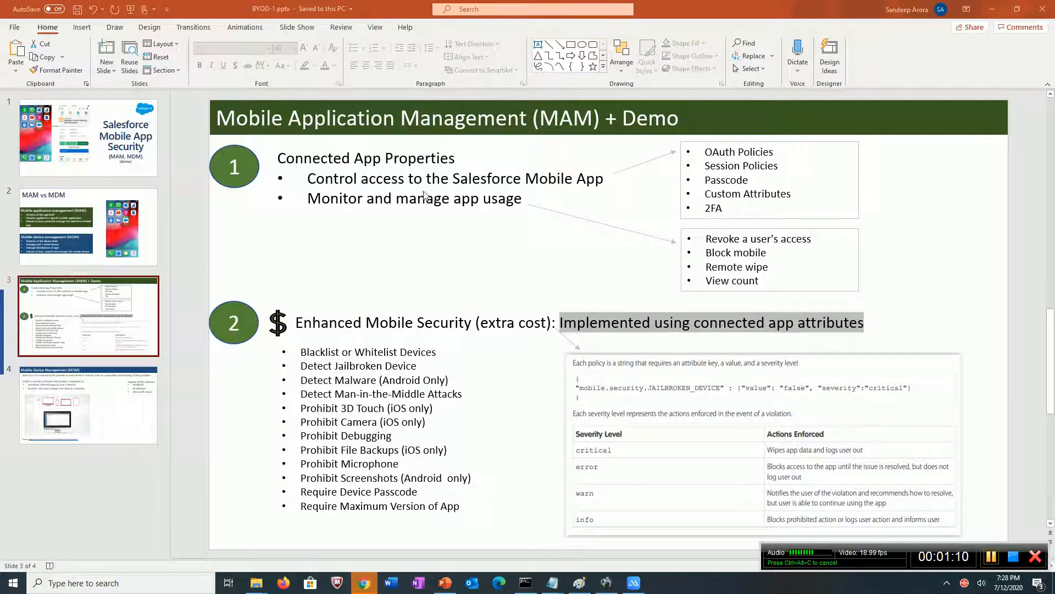
{"action": "mouse_move", "coordinate": [435, 213]}
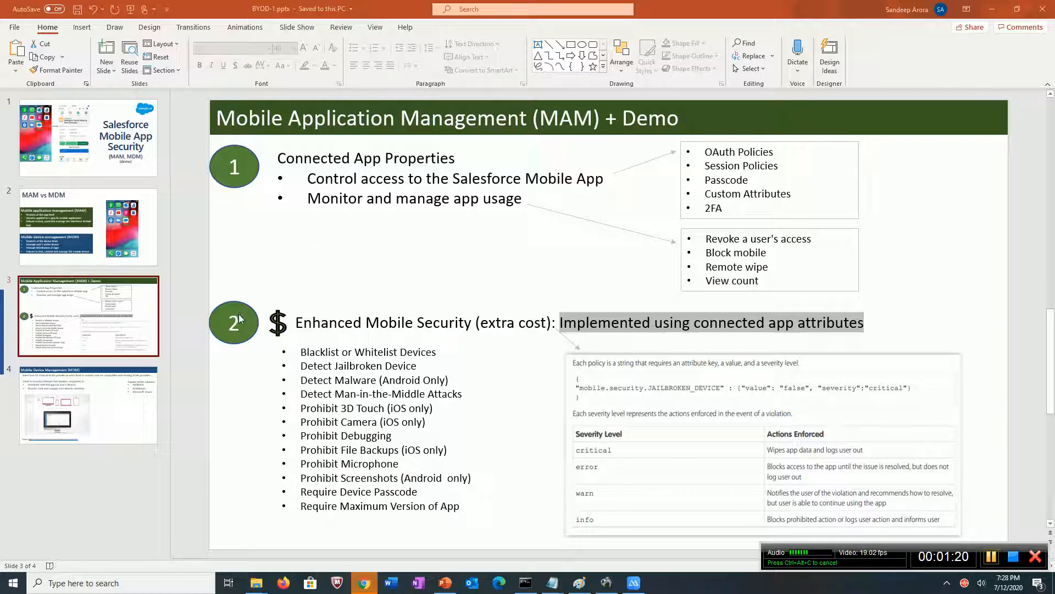
{"action": "mouse_move", "coordinate": [238, 339]}
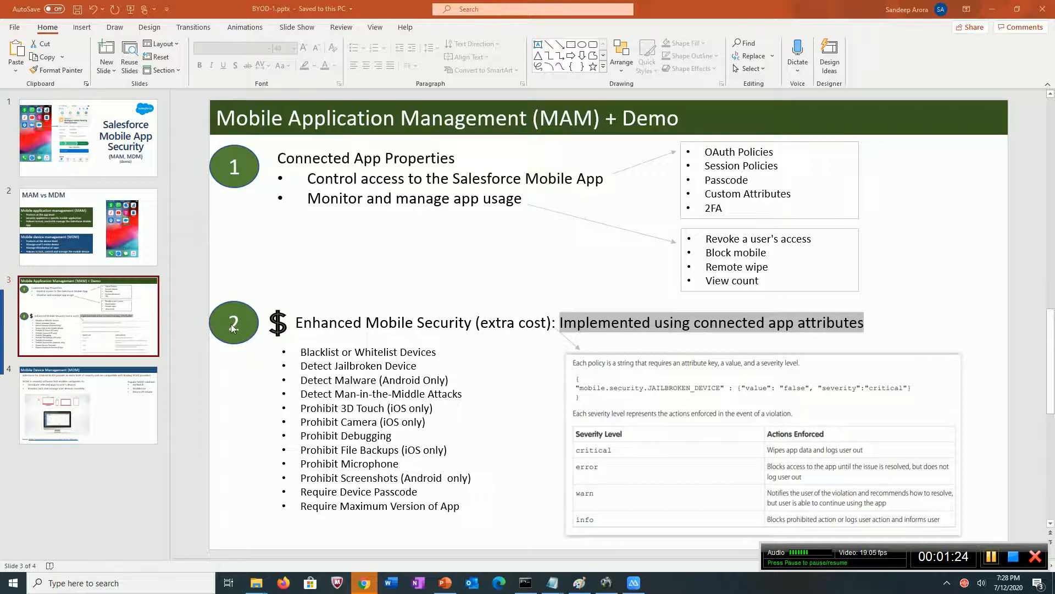
{"action": "mouse_move", "coordinate": [490, 331]}
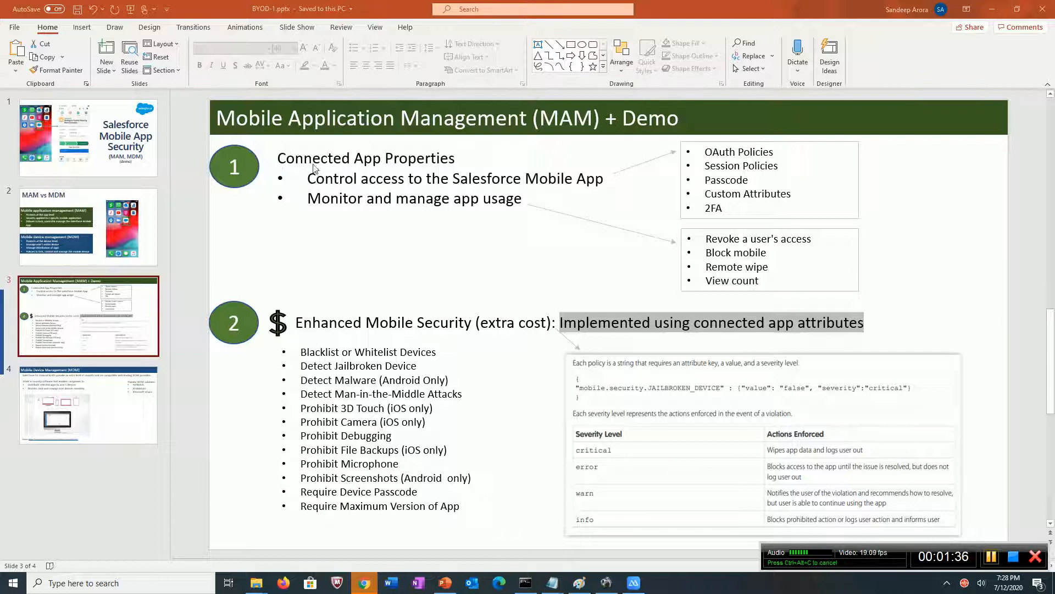
{"action": "mouse_move", "coordinate": [434, 219]}
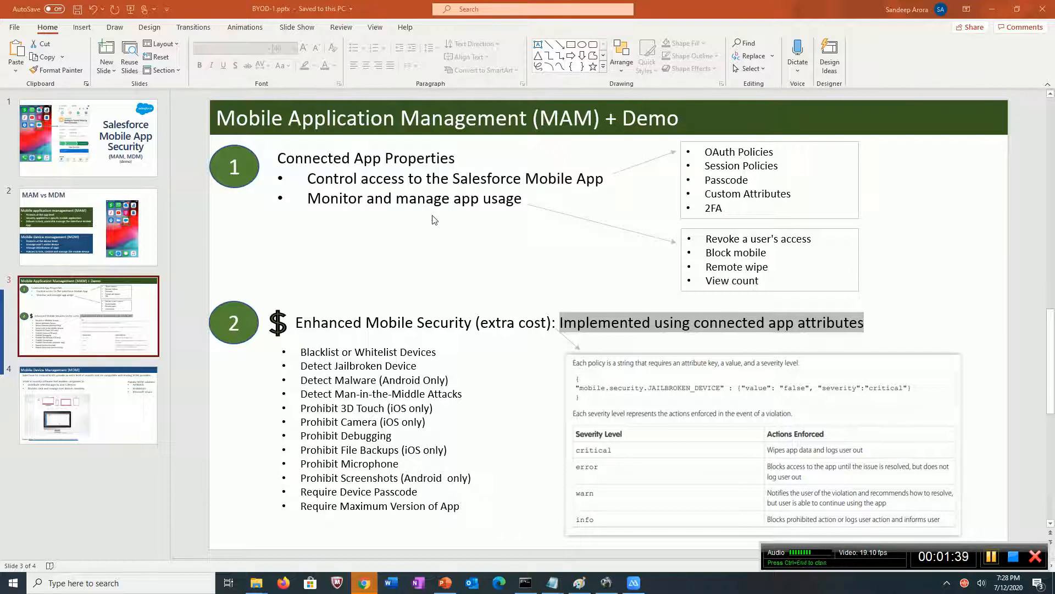
{"action": "mouse_move", "coordinate": [404, 202]}
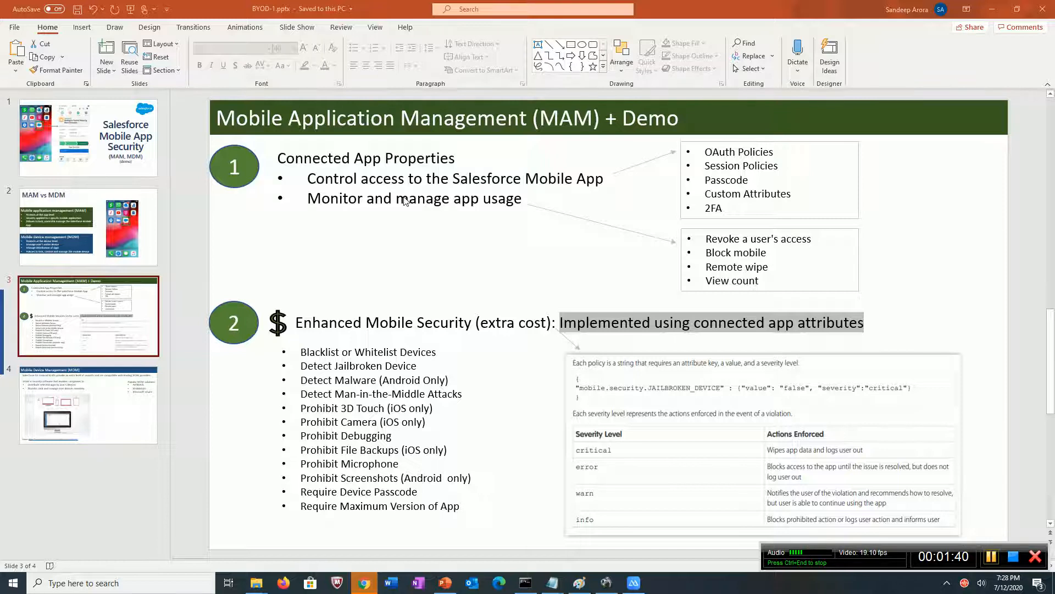
{"action": "mouse_move", "coordinate": [581, 214]}
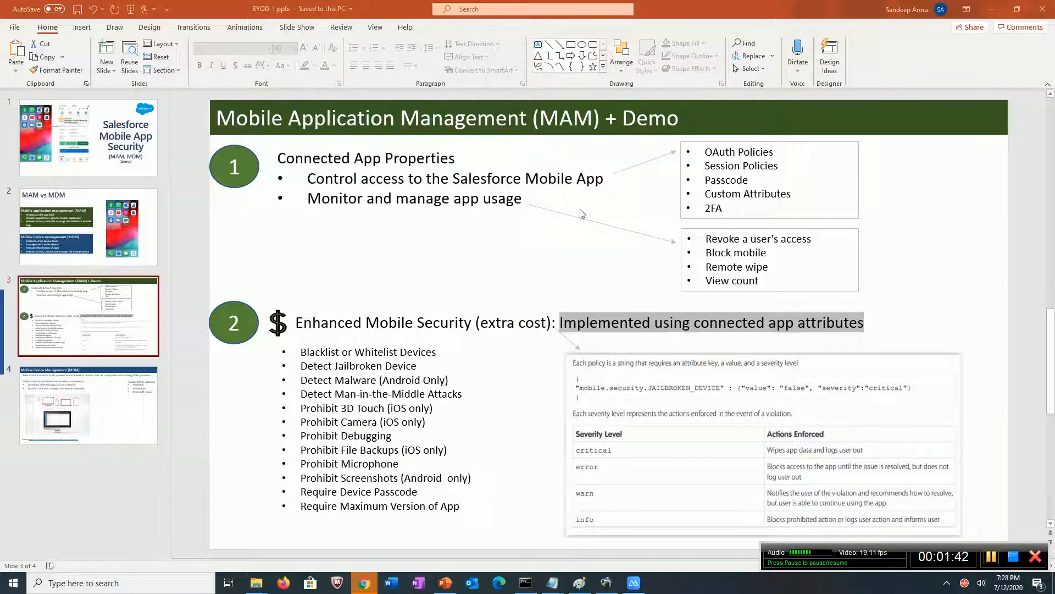
{"action": "mouse_move", "coordinate": [330, 199]}
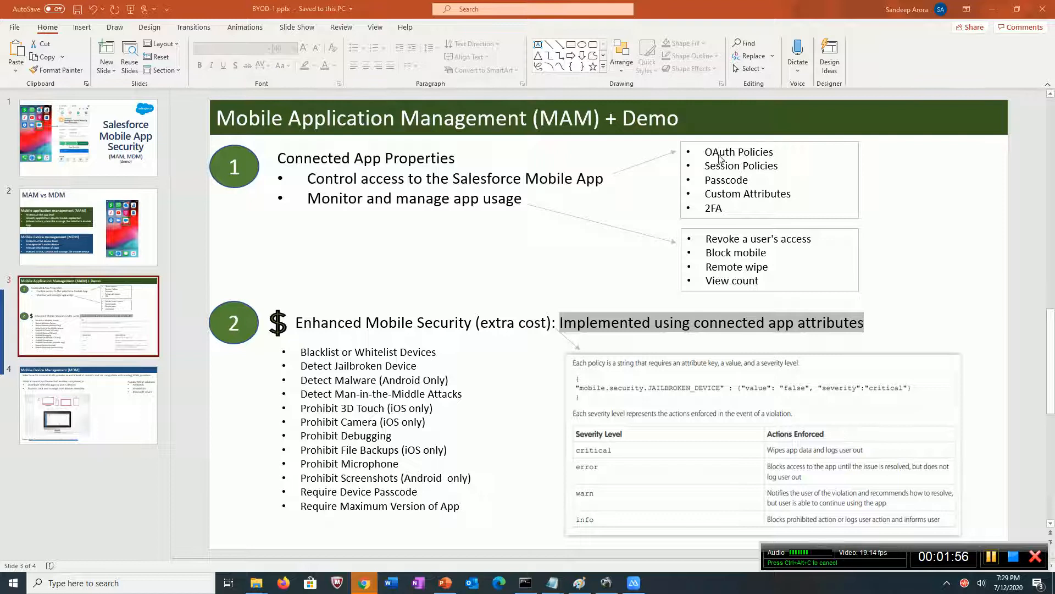
{"action": "mouse_move", "coordinate": [758, 210]}
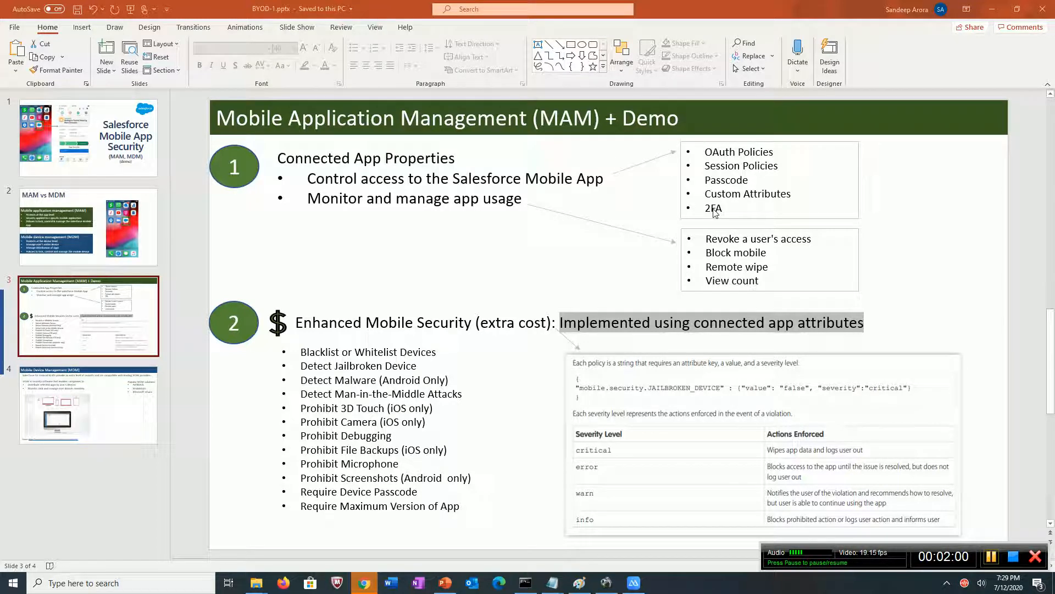
{"action": "mouse_move", "coordinate": [729, 209]}
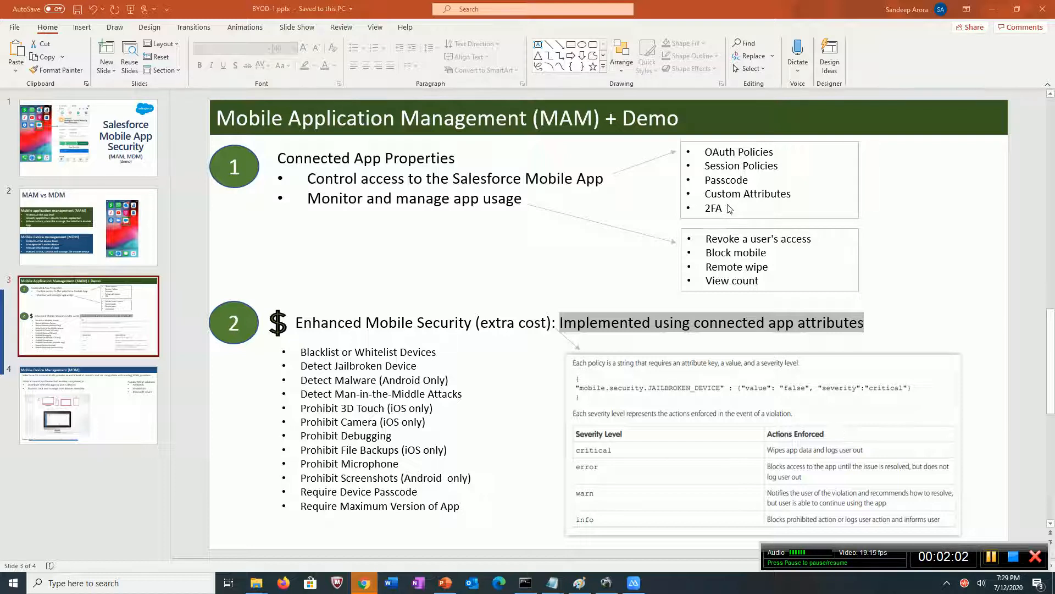
{"action": "mouse_move", "coordinate": [478, 205]}
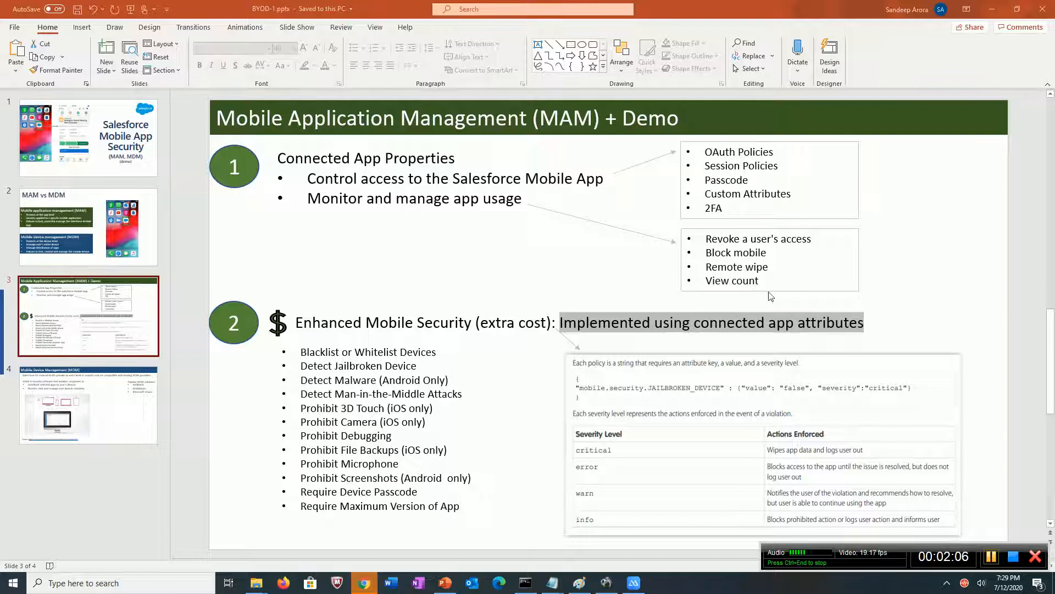
{"action": "mouse_move", "coordinate": [846, 270]}
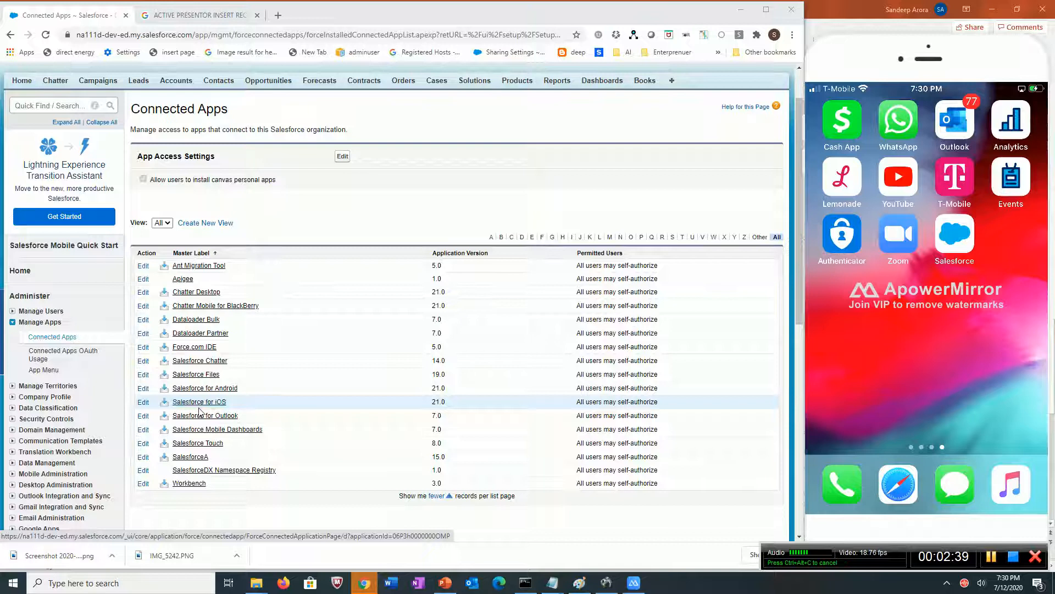
Step: Open the Salesforce for iOS connected app from the Connected Apps list
{"action": "left_click", "coordinate": [198, 401]}
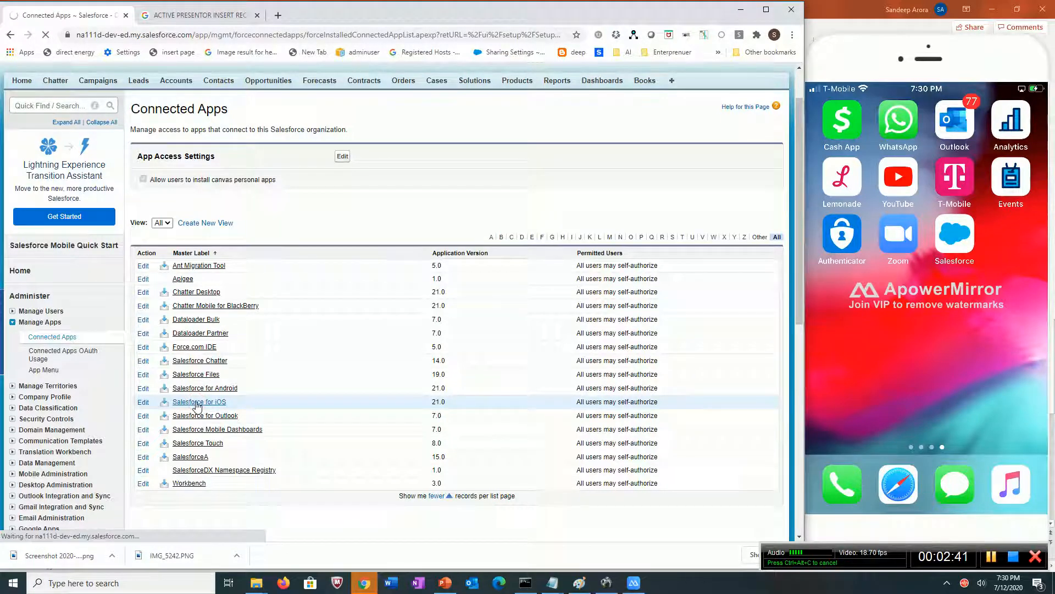
{"action": "left_click", "coordinate": [200, 402]}
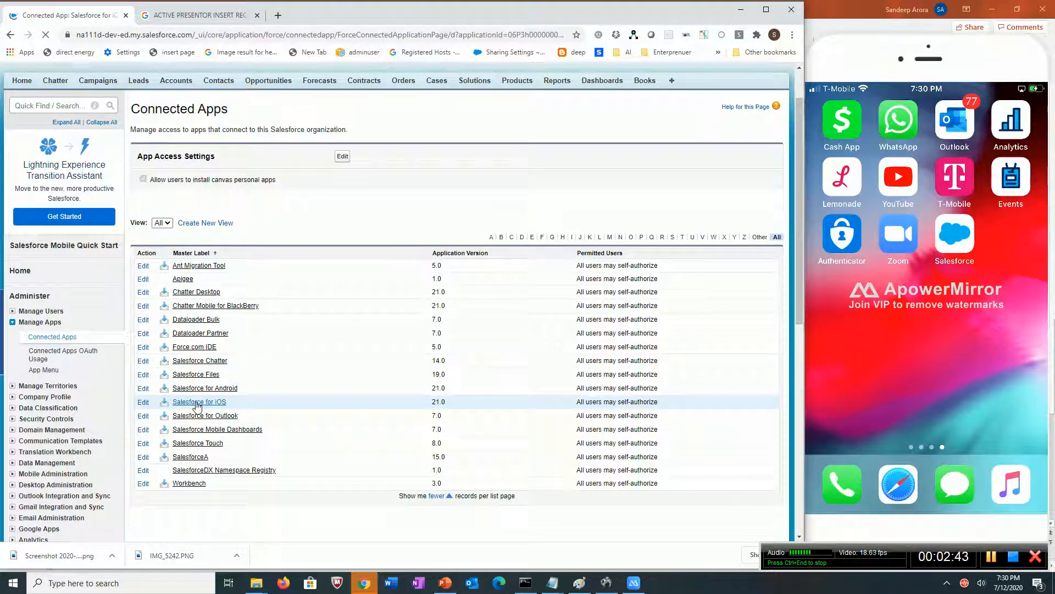
Step: Review the Salesforce for iOS detail page and begin Edit Policies
{"action": "left_click", "coordinate": [199, 402]}
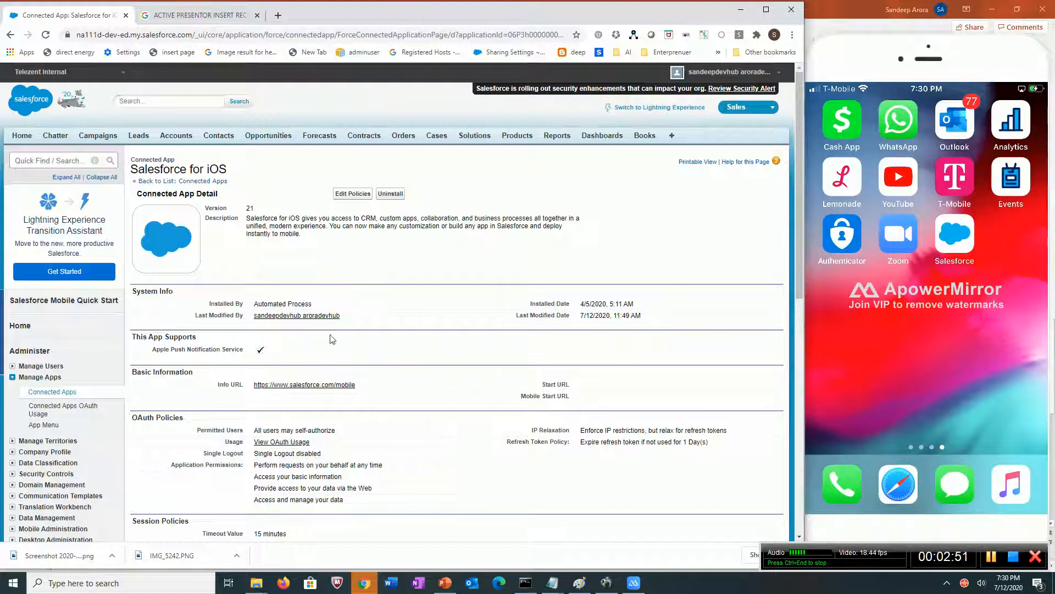
{"action": "left_click", "coordinate": [352, 193]}
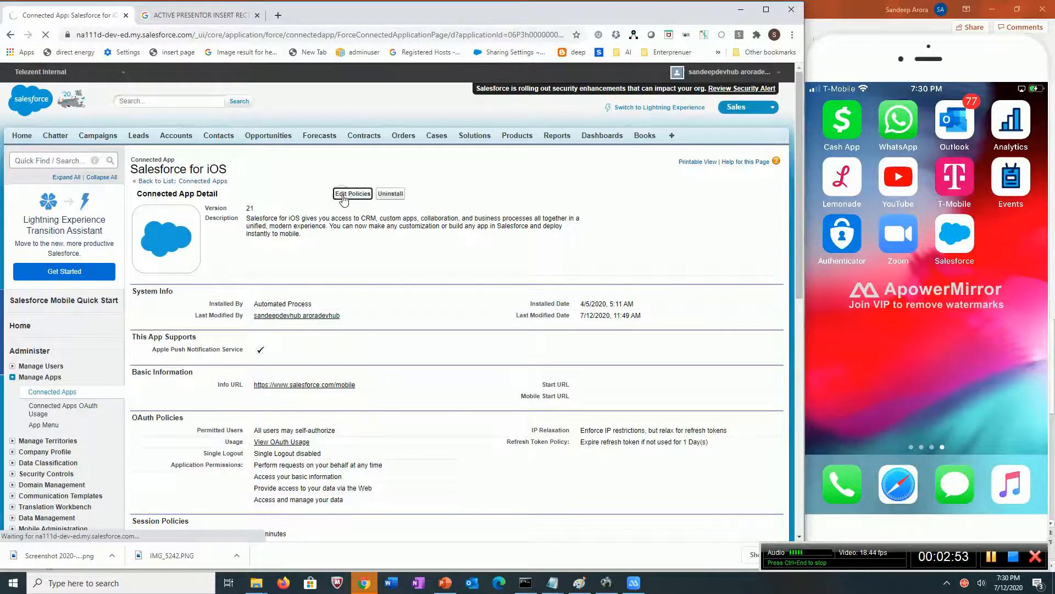
Step: Keep Permitted Users as 'All users may self-authorize' on the policy edit form
{"action": "left_click", "coordinate": [352, 193]}
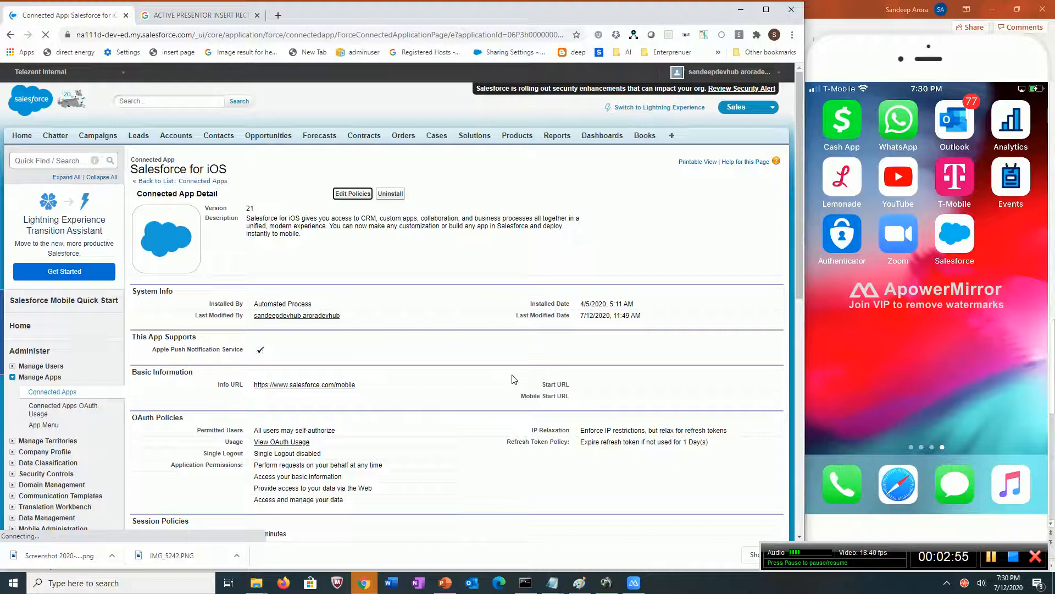
{"action": "left_click", "coordinate": [352, 193]}
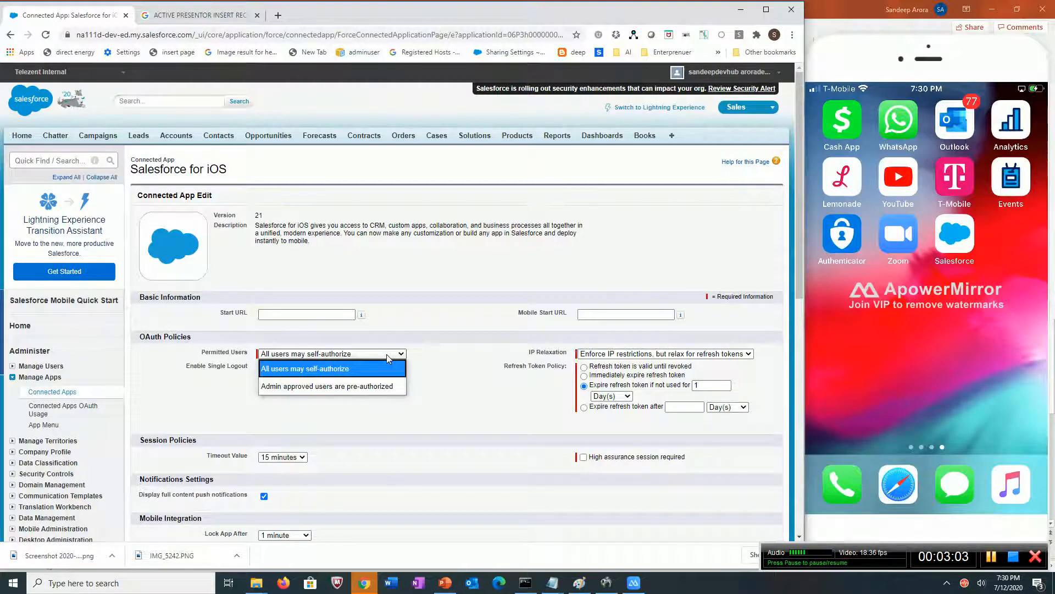
{"action": "mouse_move", "coordinate": [327, 373]}
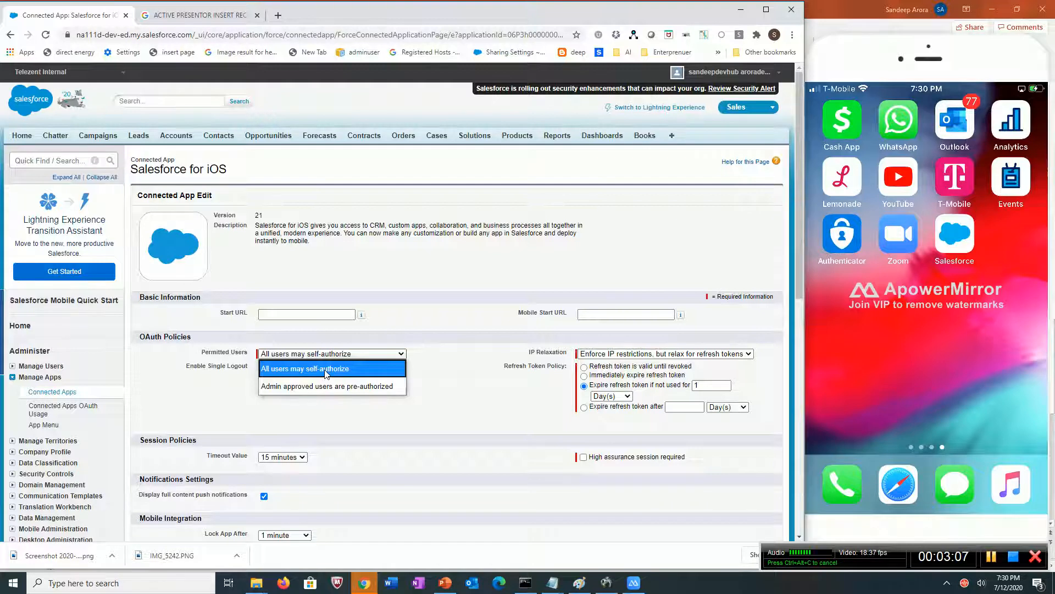
{"action": "left_click", "coordinate": [305, 368]}
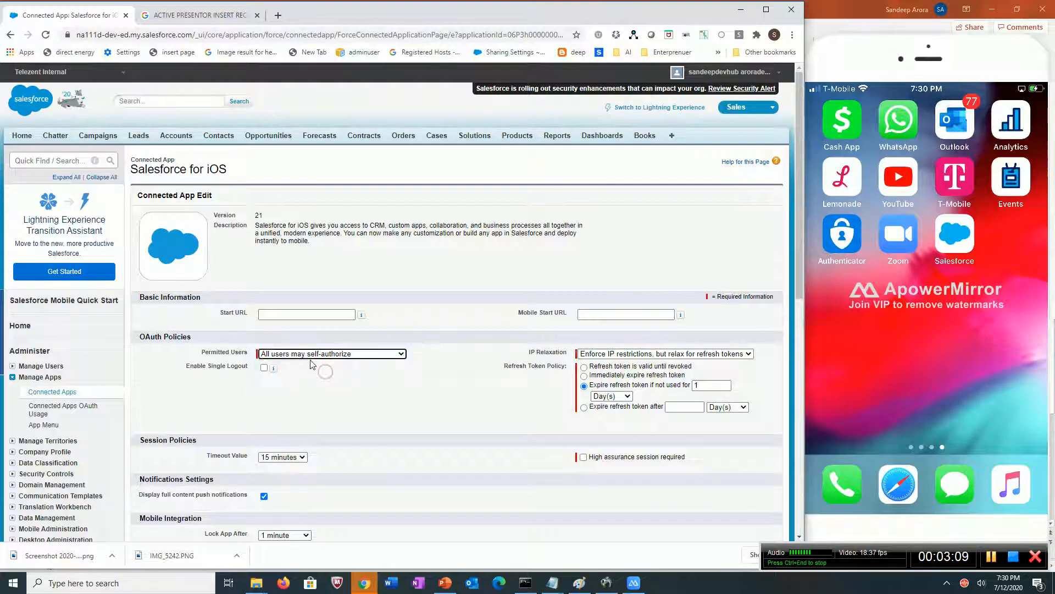
{"action": "left_click", "coordinate": [332, 353]}
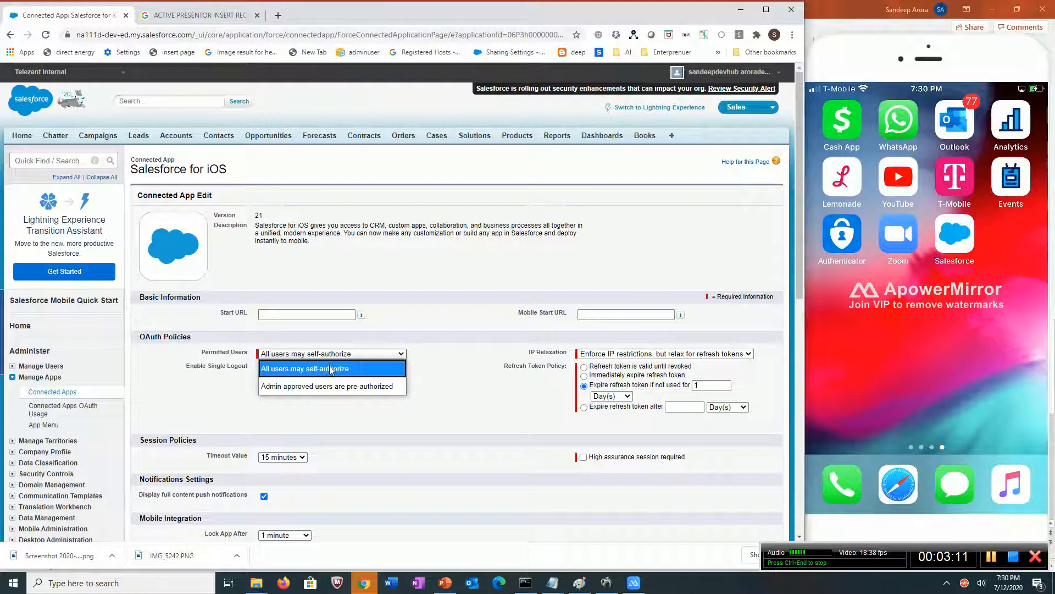
{"action": "left_click", "coordinate": [331, 368]}
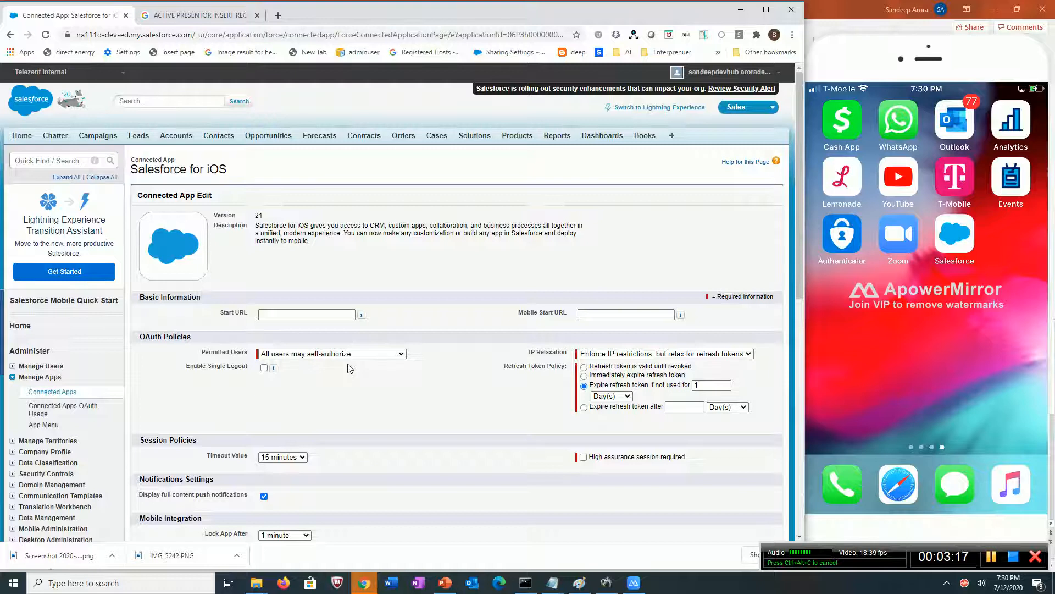
{"action": "mouse_move", "coordinate": [301, 364]}
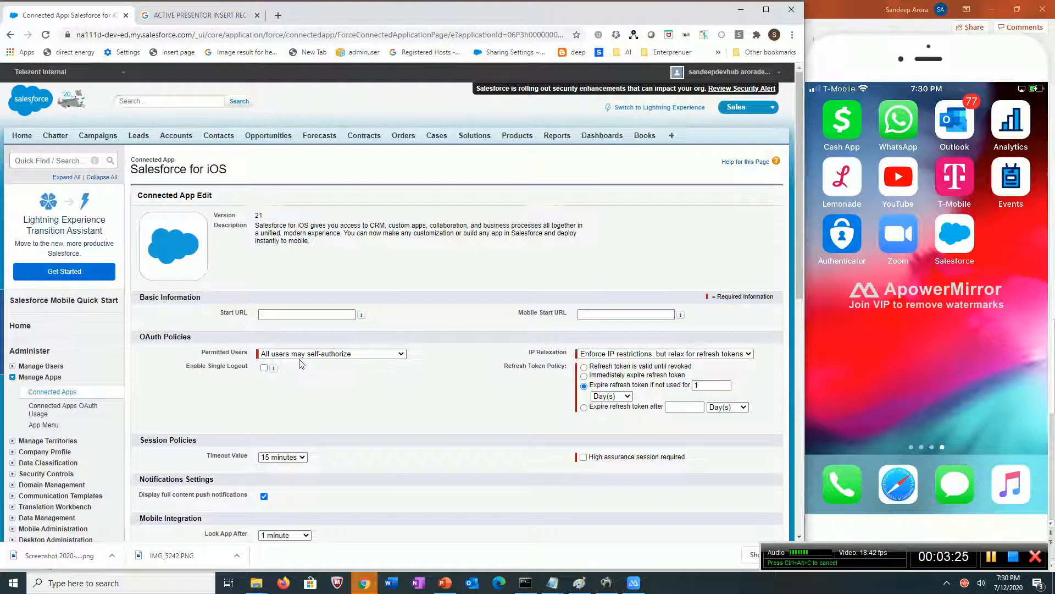
{"action": "mouse_move", "coordinate": [335, 362]}
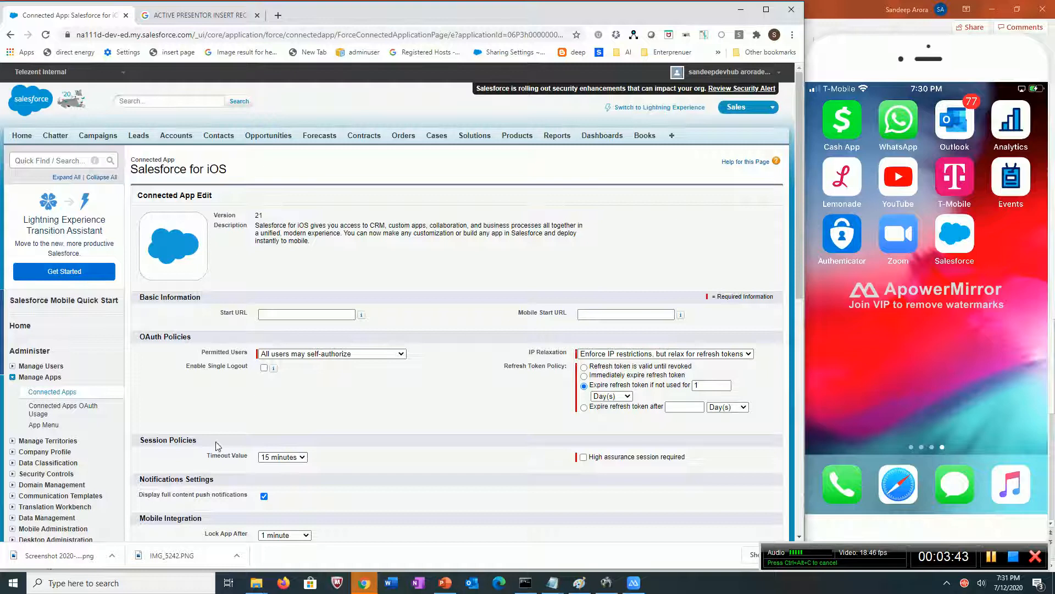
{"action": "mouse_move", "coordinate": [241, 463]}
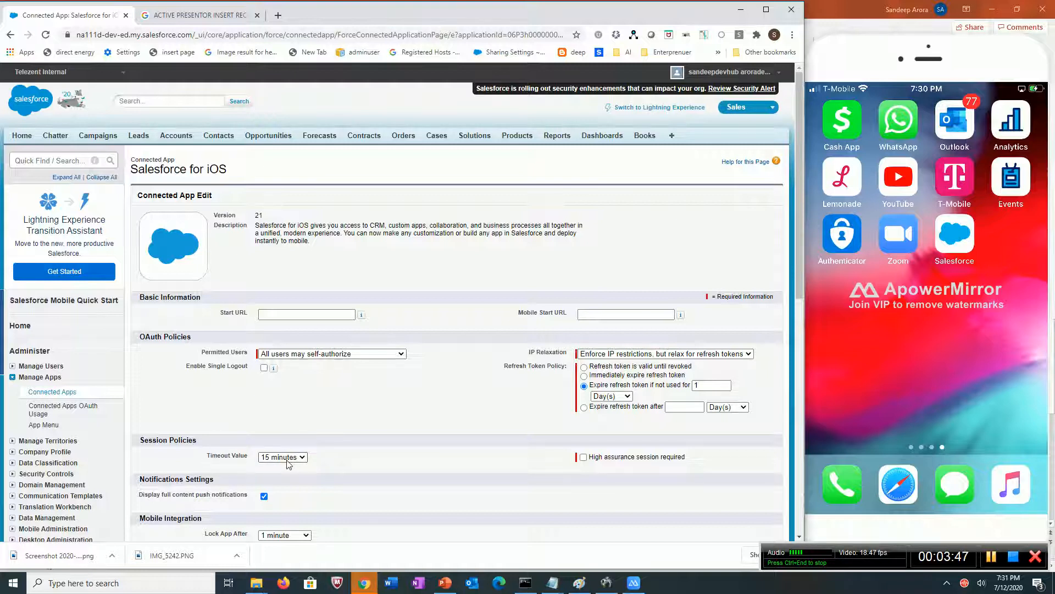
{"action": "left_click", "coordinate": [282, 457]}
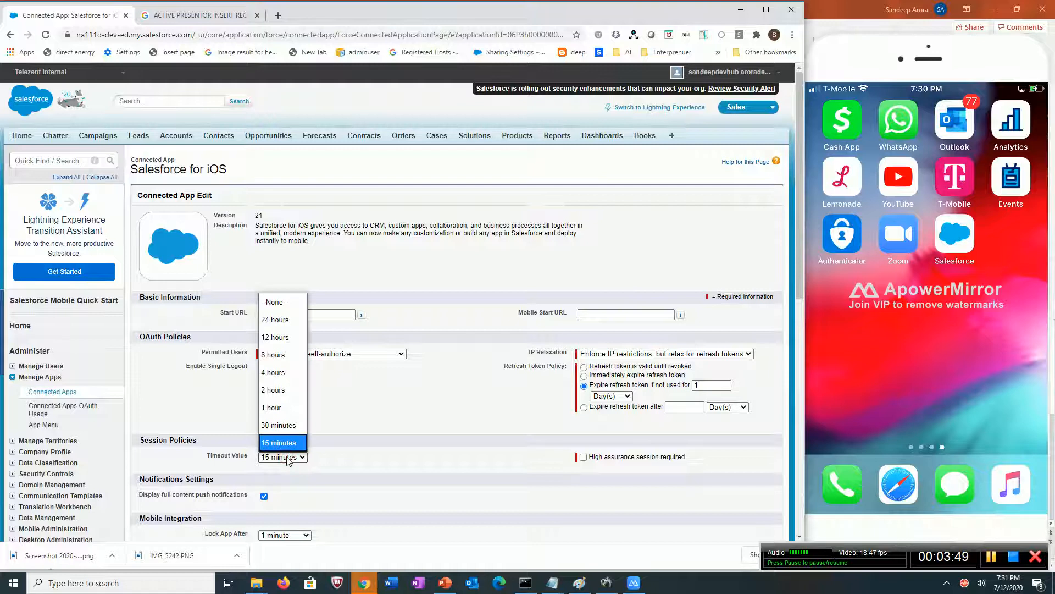
{"action": "left_click", "coordinate": [278, 441]}
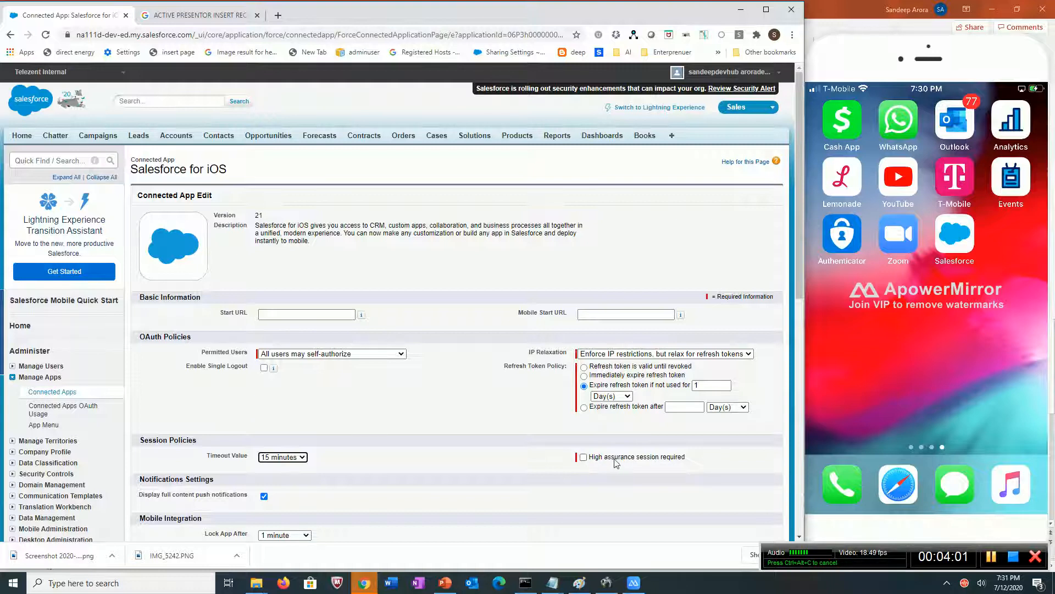
{"action": "mouse_move", "coordinate": [523, 382]}
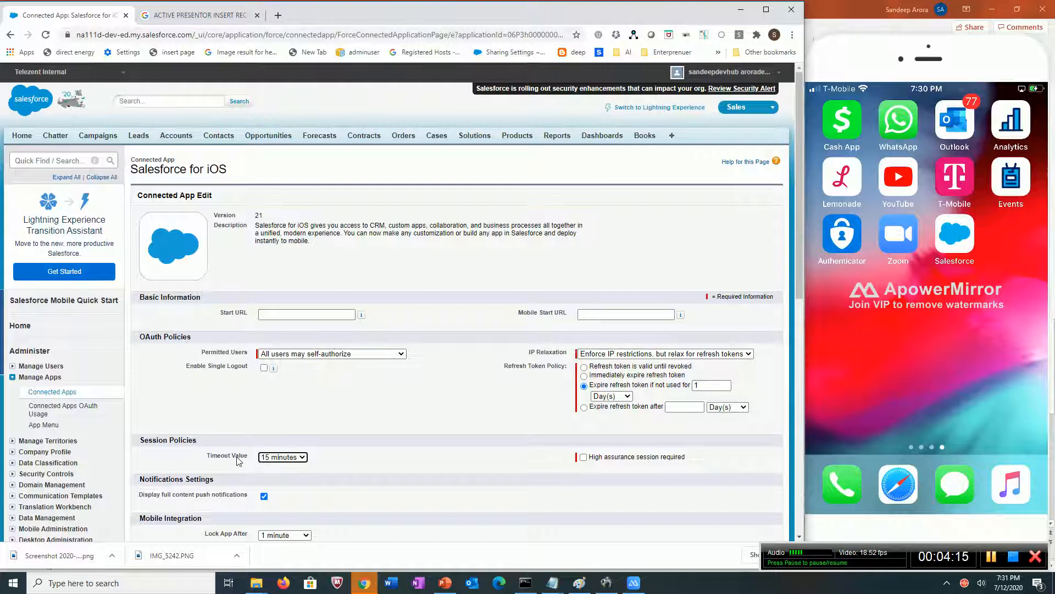
{"action": "mouse_move", "coordinate": [636, 372]}
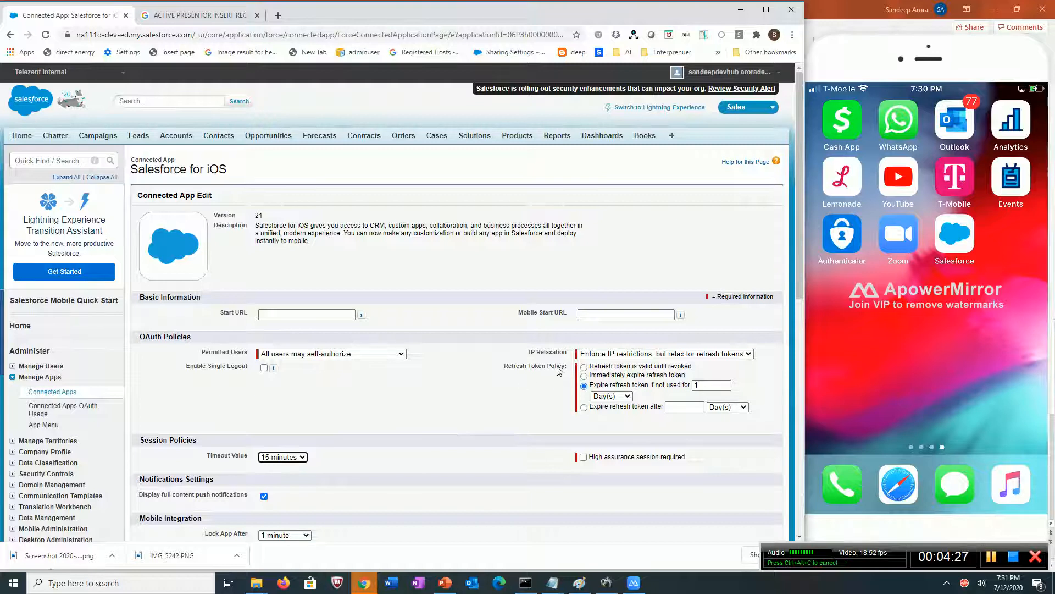
{"action": "mouse_move", "coordinate": [262, 466]}
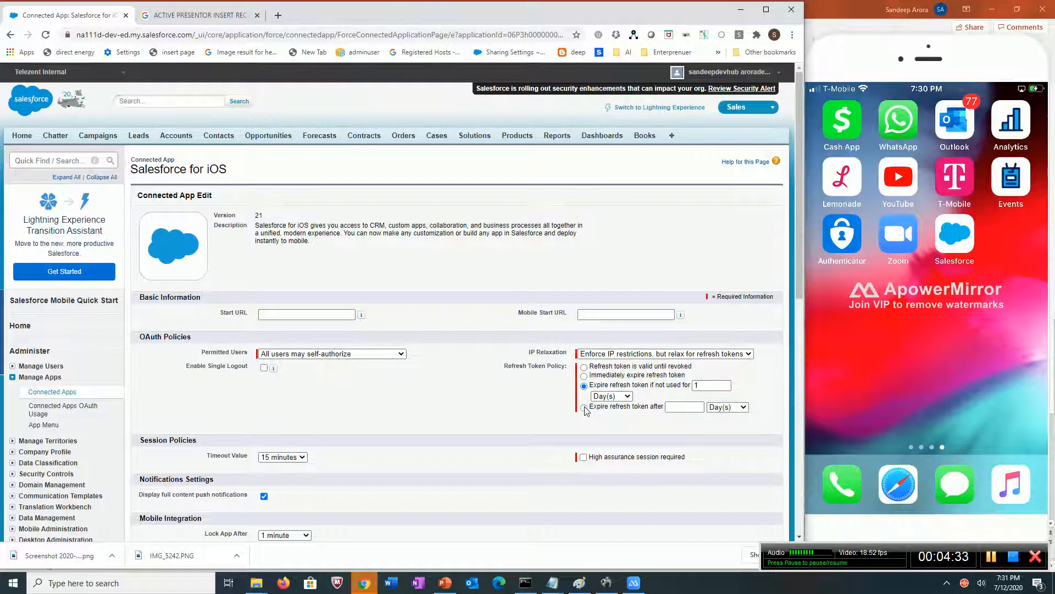
Step: Set the refresh token policy to expire after 2 days
{"action": "left_click", "coordinate": [584, 407]}
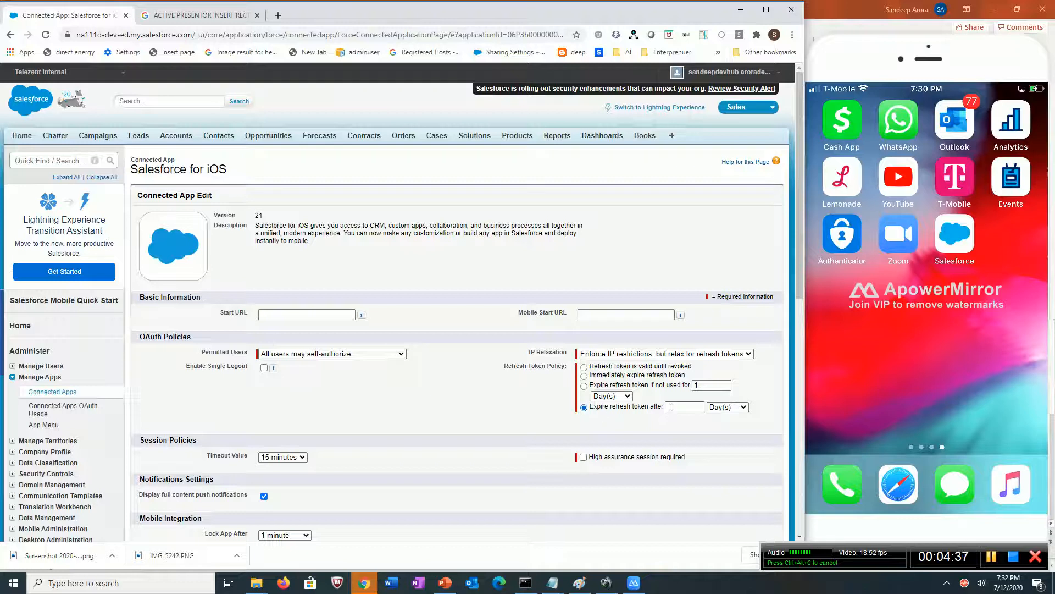
{"action": "left_click", "coordinate": [684, 407]}
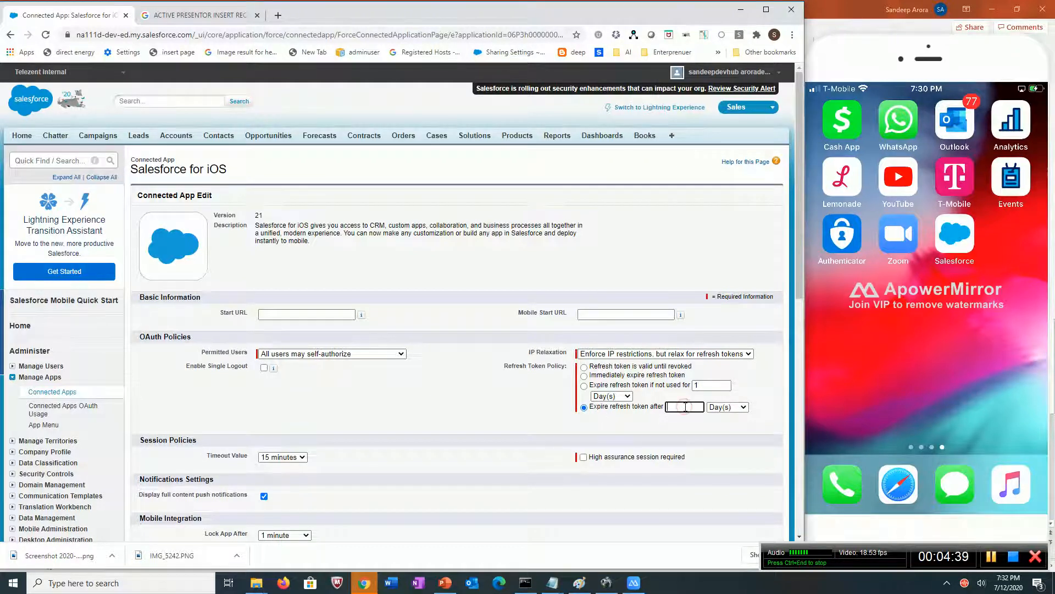
{"action": "type", "text": "2"}
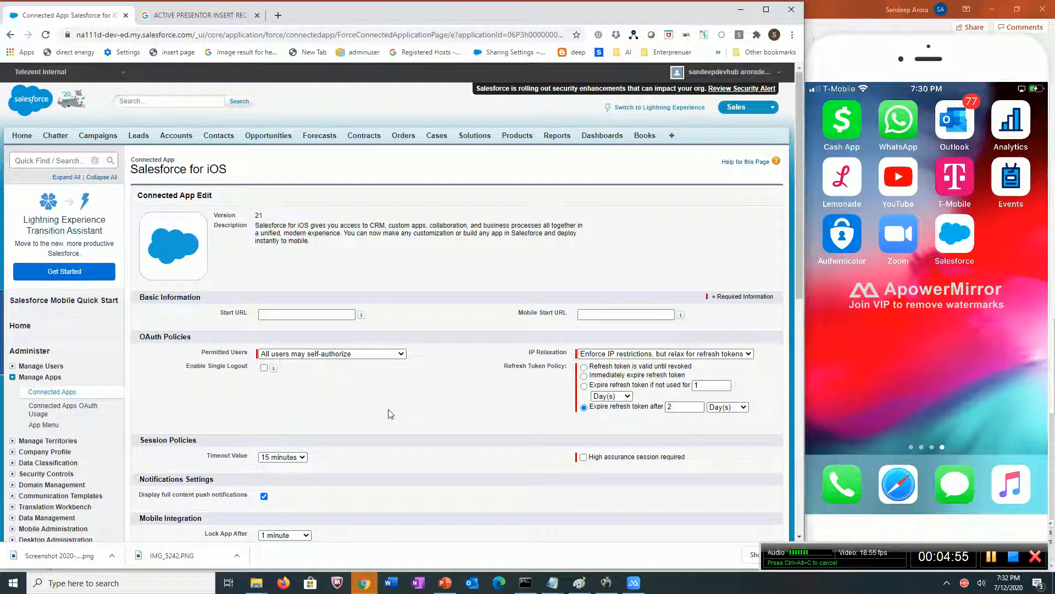
Step: Cancel the Connected App Edit form without saving the policy changes
{"action": "scroll", "scroll_direction": "down", "scroll_amount": 3}
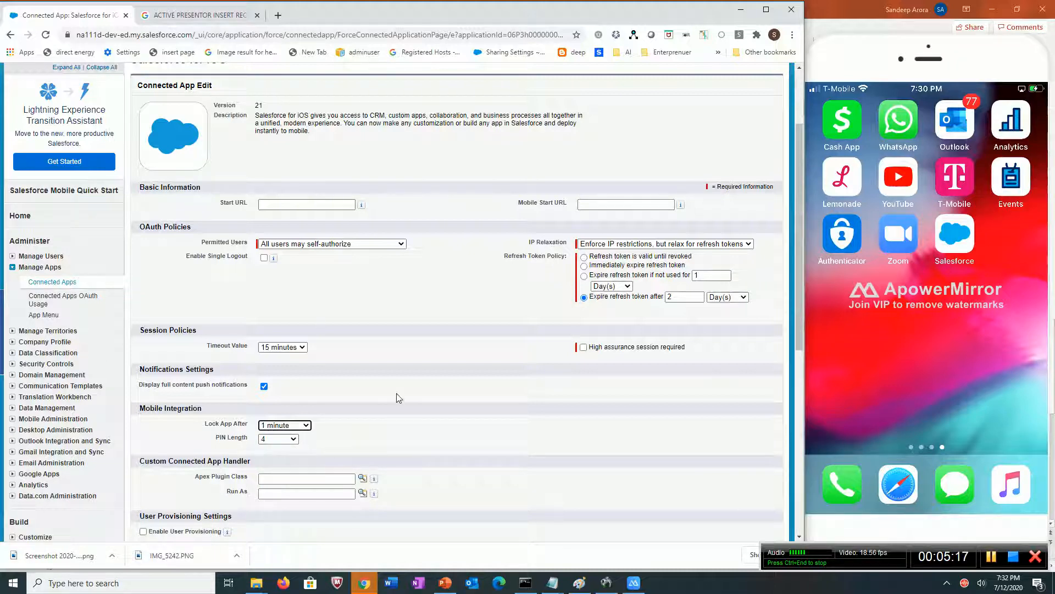
{"action": "mouse_move", "coordinate": [477, 416]}
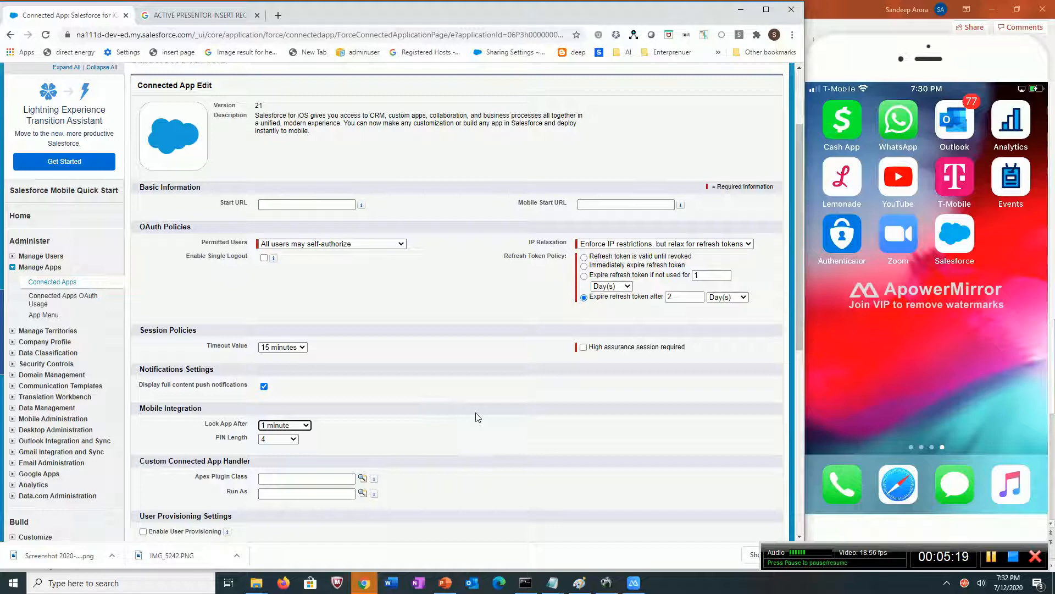
{"action": "scroll", "scroll_direction": "down", "scroll_amount": 3}
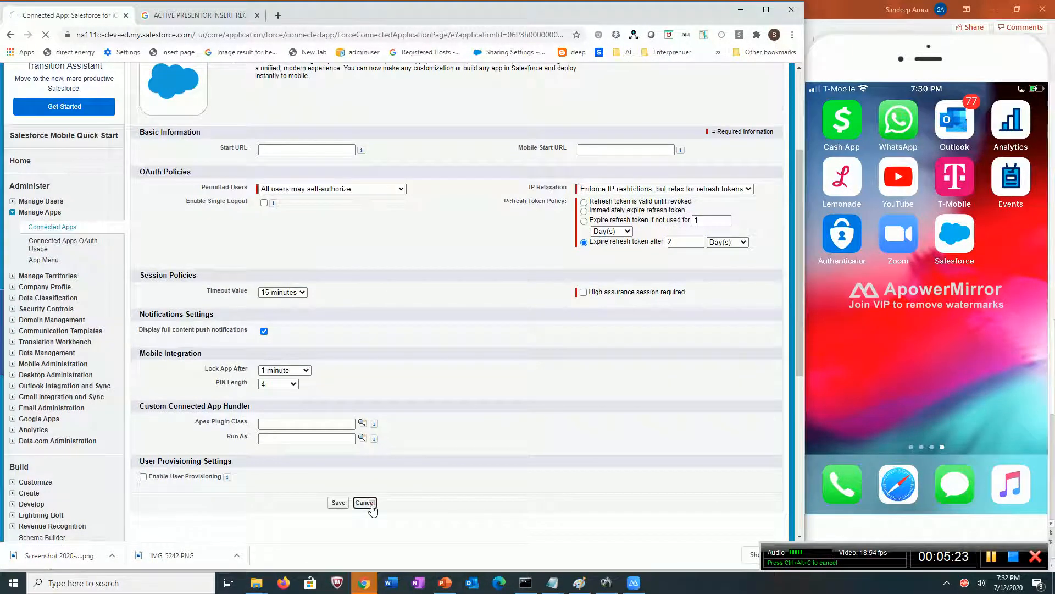
{"action": "left_click", "coordinate": [365, 502]}
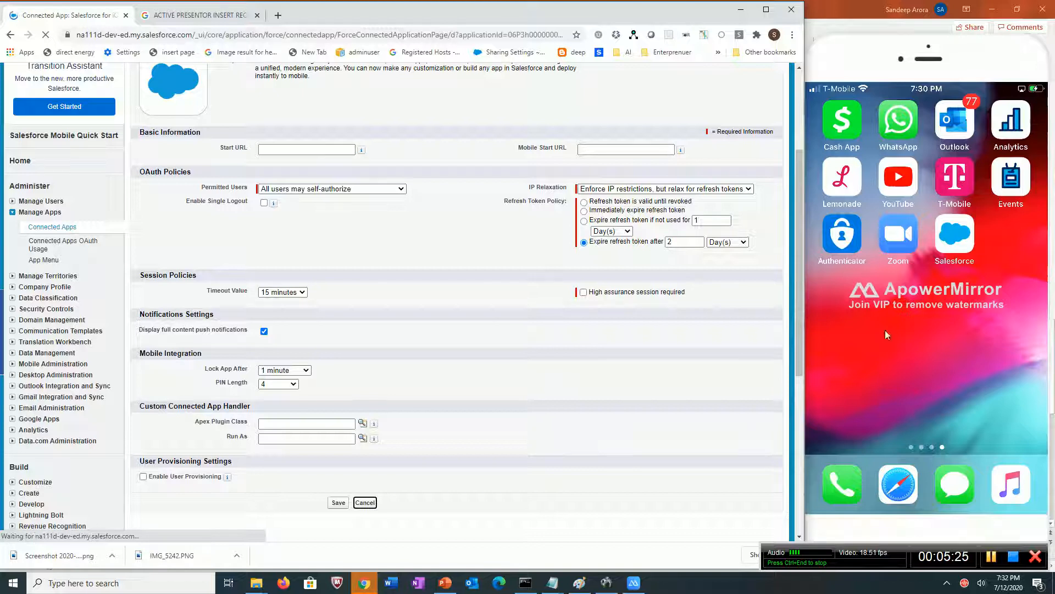
Step: Open the OAuth usage report from the unchanged Salesforce for iOS detail page
{"action": "left_click", "coordinate": [338, 501]}
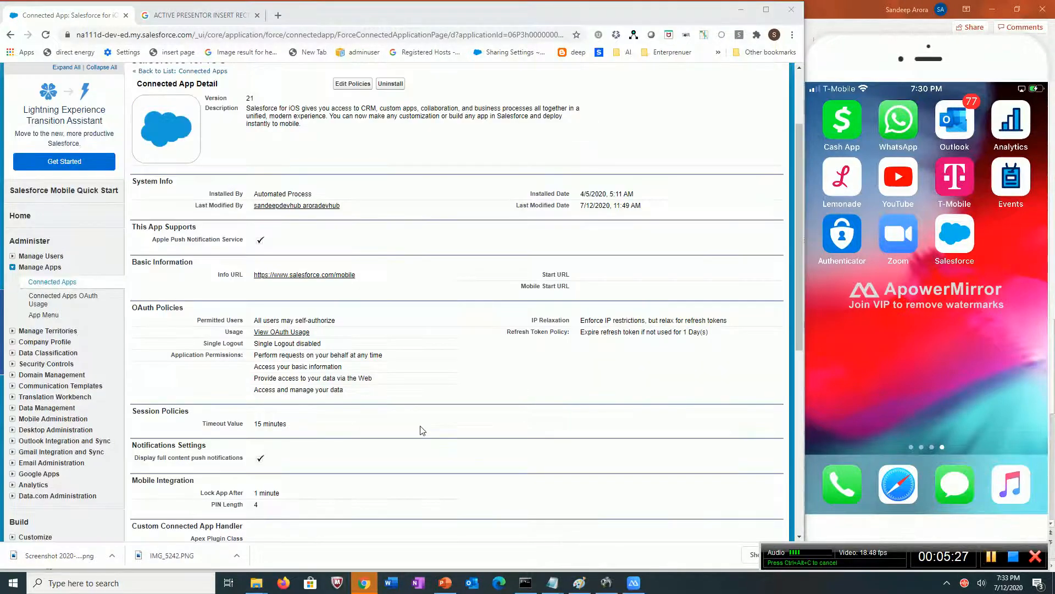
{"action": "mouse_move", "coordinate": [237, 331]}
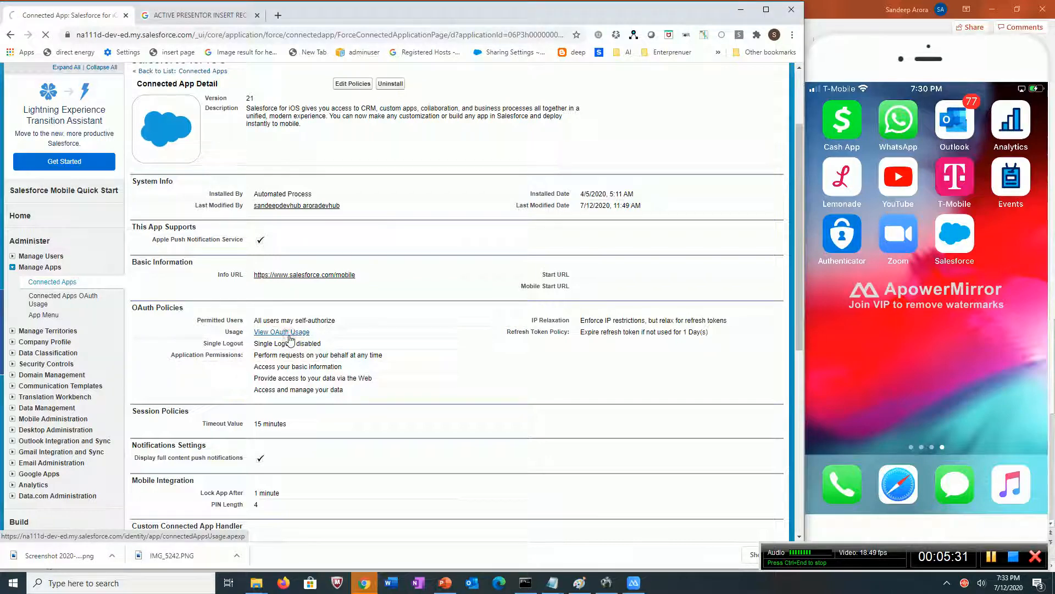
{"action": "left_click", "coordinate": [282, 332]}
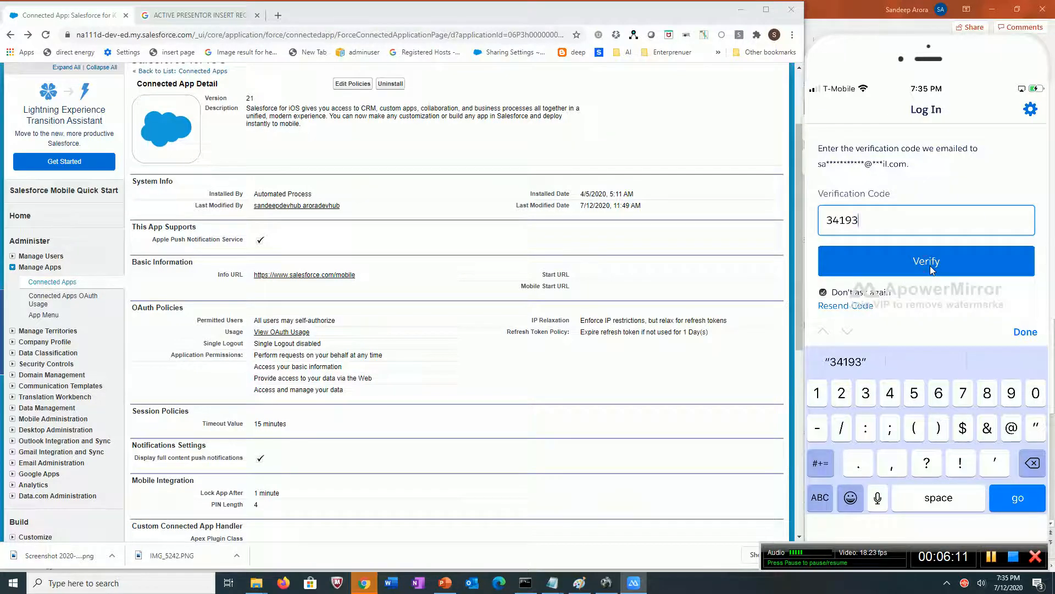
Step: Verify the emailed code and grant Salesforce for iOS access on the iPhone
{"action": "left_click", "coordinate": [926, 261]}
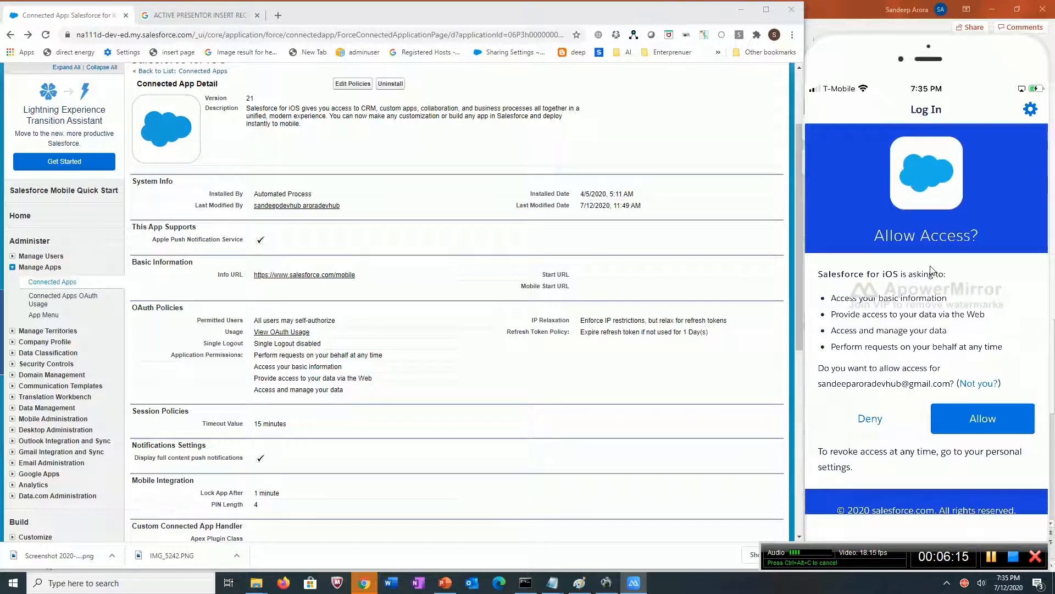
{"action": "left_click", "coordinate": [982, 418]}
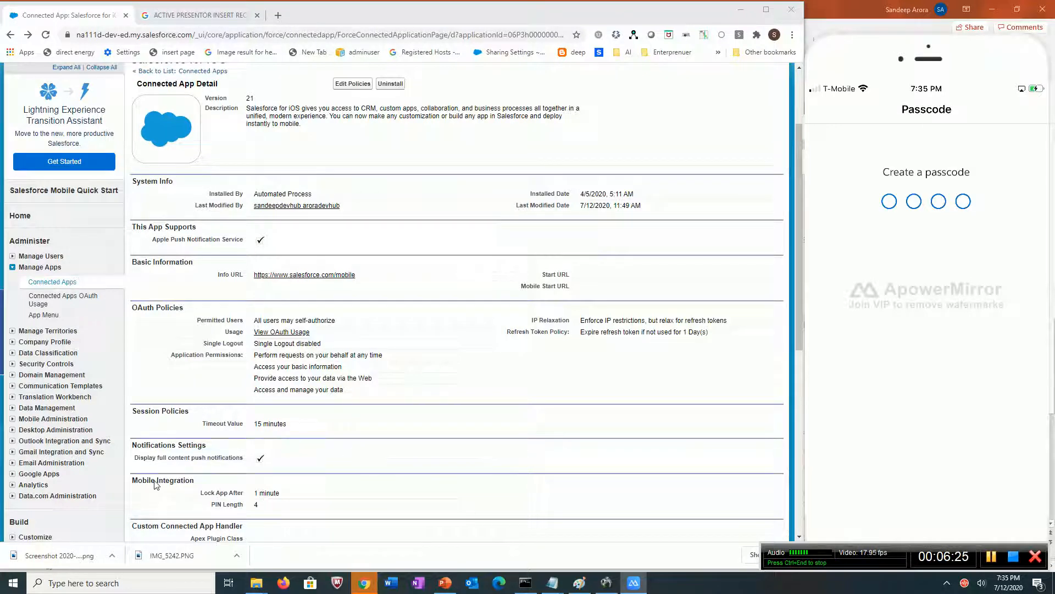
{"action": "double_click", "coordinate": [166, 480]}
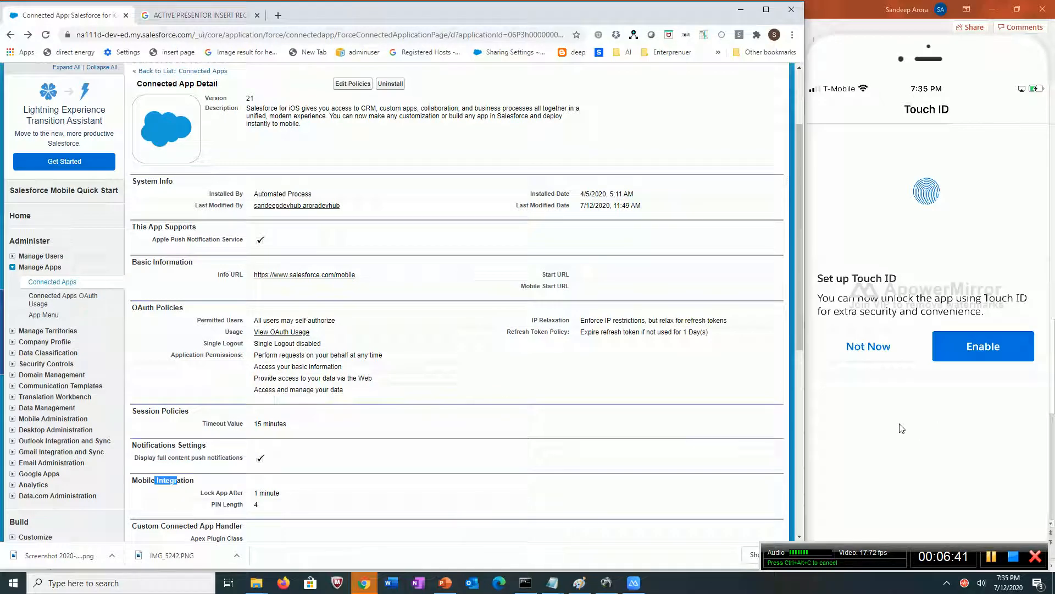
{"action": "mouse_move", "coordinate": [884, 428]}
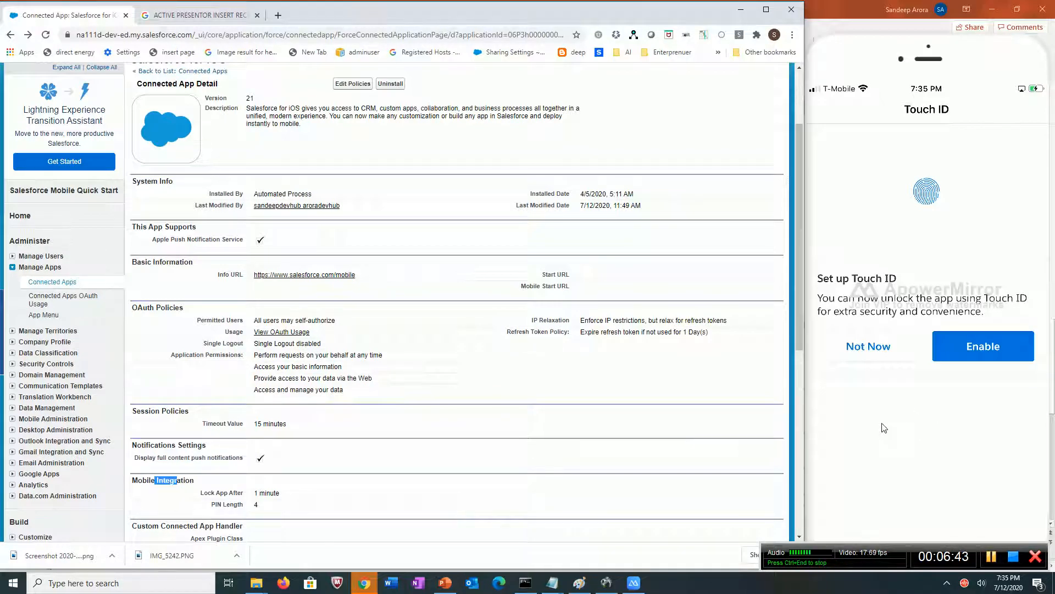
{"action": "mouse_move", "coordinate": [904, 444]}
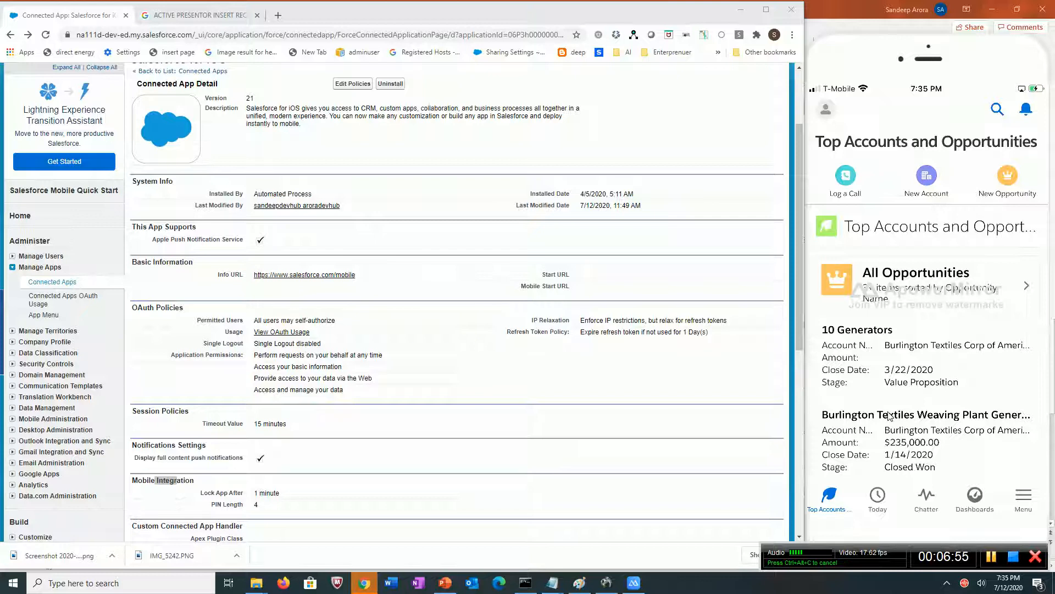
Step: Scroll the opportunities list to the Burlington Textiles Weaving Plant Generator opportunity
{"action": "scroll", "scroll_direction": "down", "scroll_amount": 3}
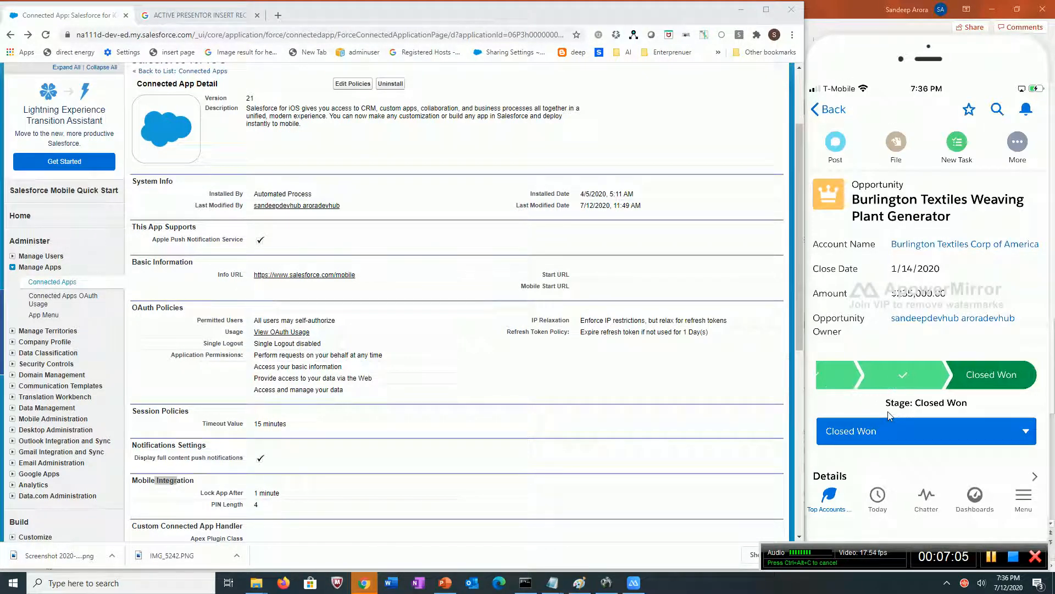
{"action": "scroll", "scroll_direction": "down", "scroll_amount": 3}
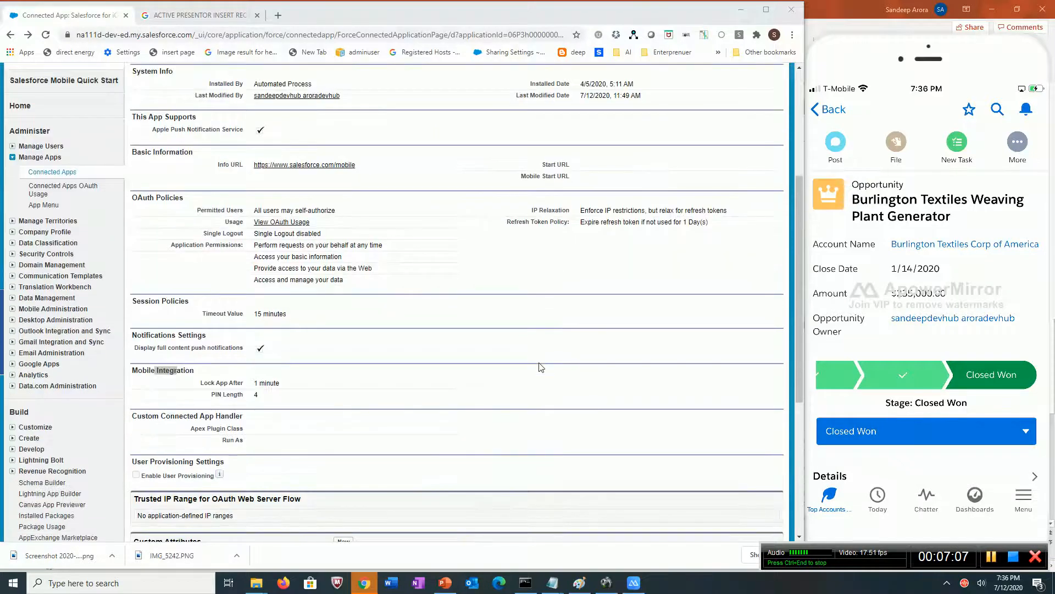
Step: Scroll down to Custom Attributes and edit the ENABLE_SHARE attribute of Salesforce for iOS
{"action": "scroll", "scroll_direction": "down", "scroll_amount": 3}
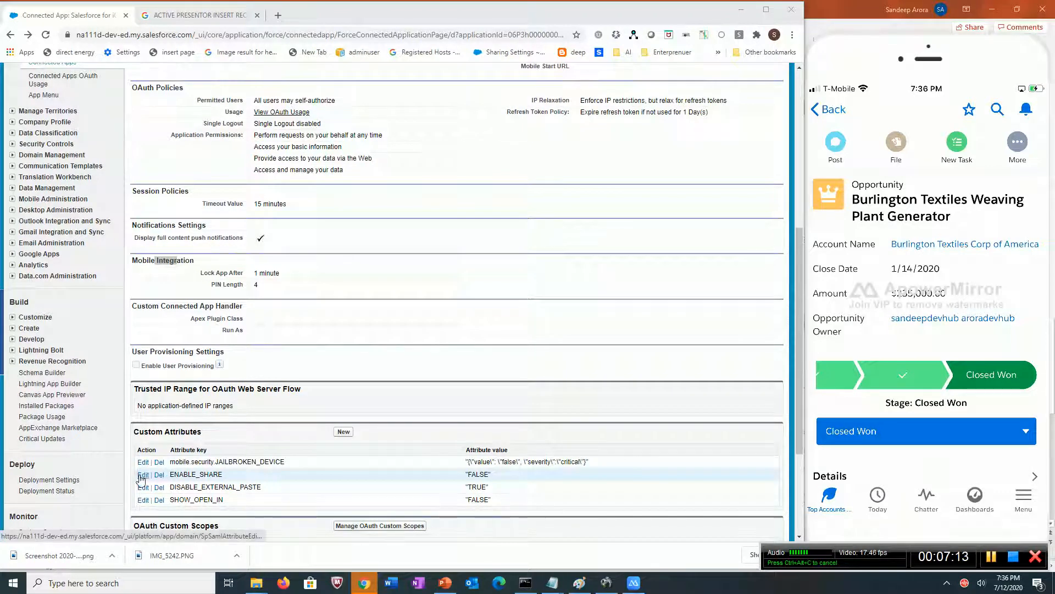
{"action": "left_click", "coordinate": [142, 474]}
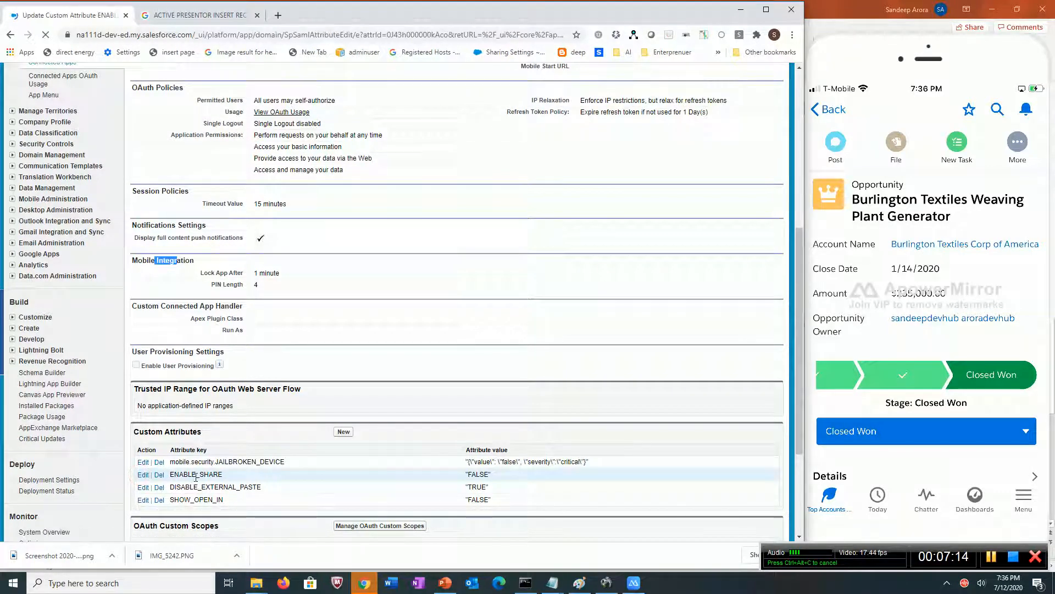
Step: Change the ENABLE_SHARE attribute value from FALSE to TRUE and save it
{"action": "left_click", "coordinate": [141, 474]}
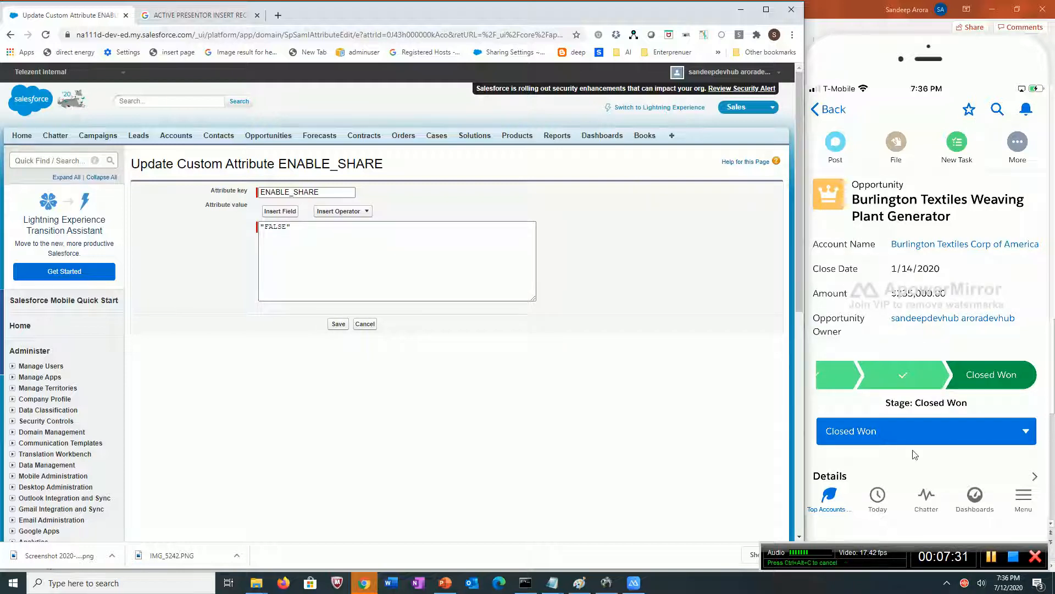
{"action": "mouse_move", "coordinate": [285, 357]}
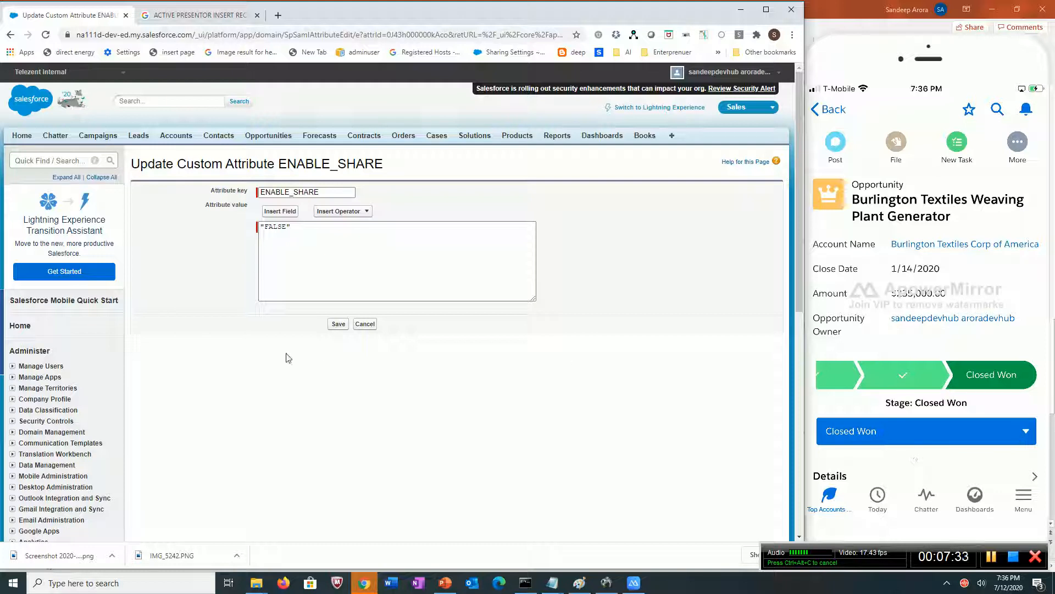
{"action": "double_click", "coordinate": [275, 226]}
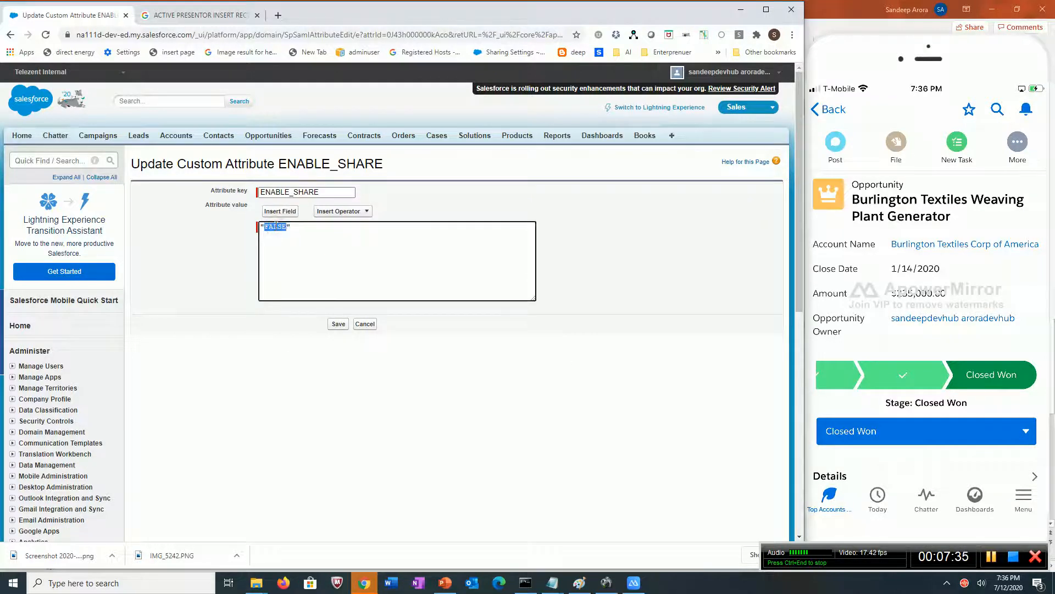
{"action": "type", "text": "TRUE\""}
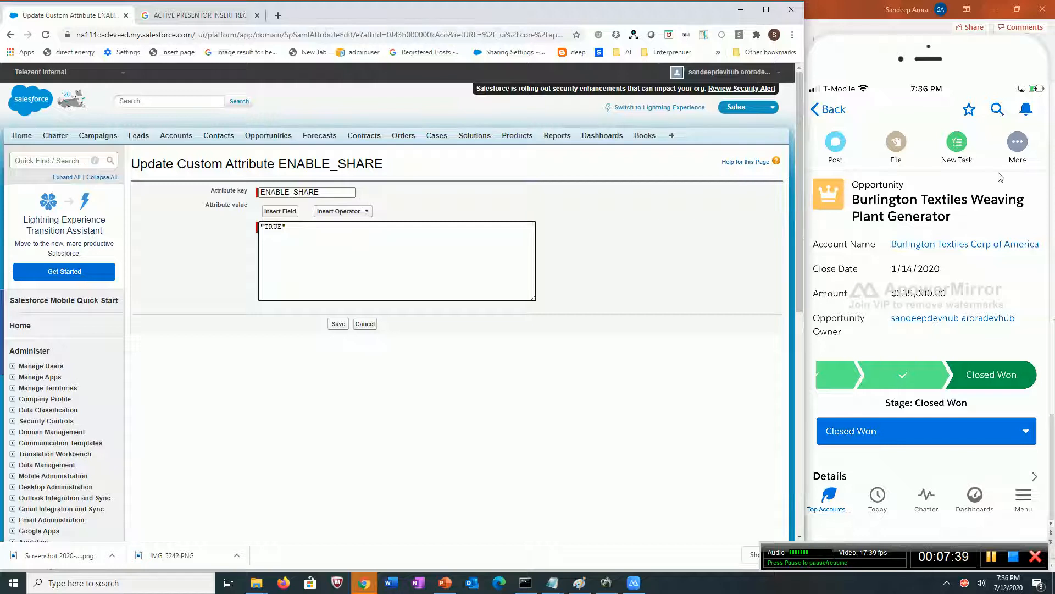
{"action": "mouse_move", "coordinate": [955, 120]}
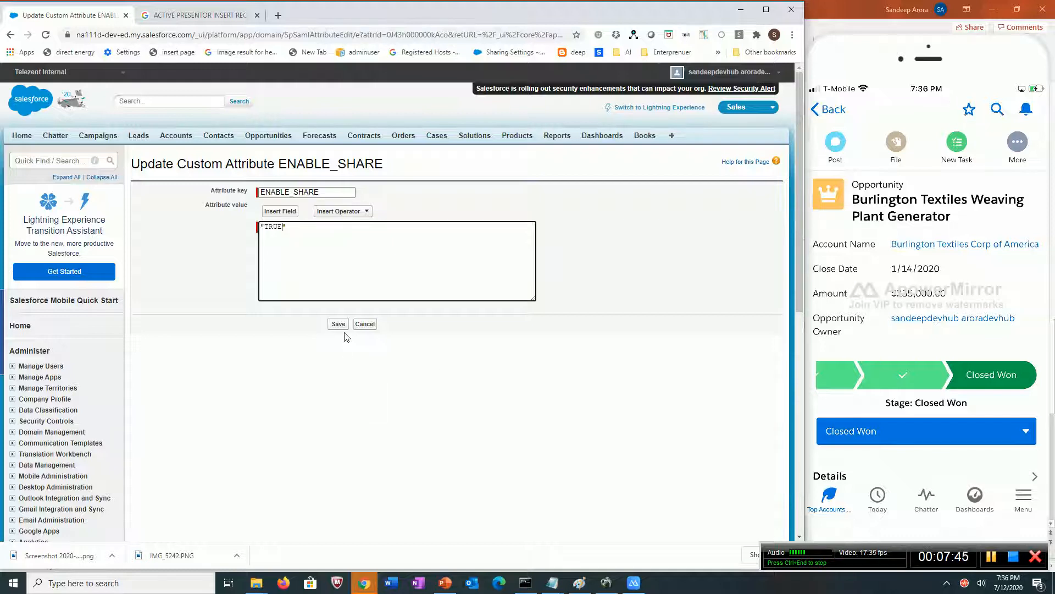
{"action": "left_click", "coordinate": [338, 323]}
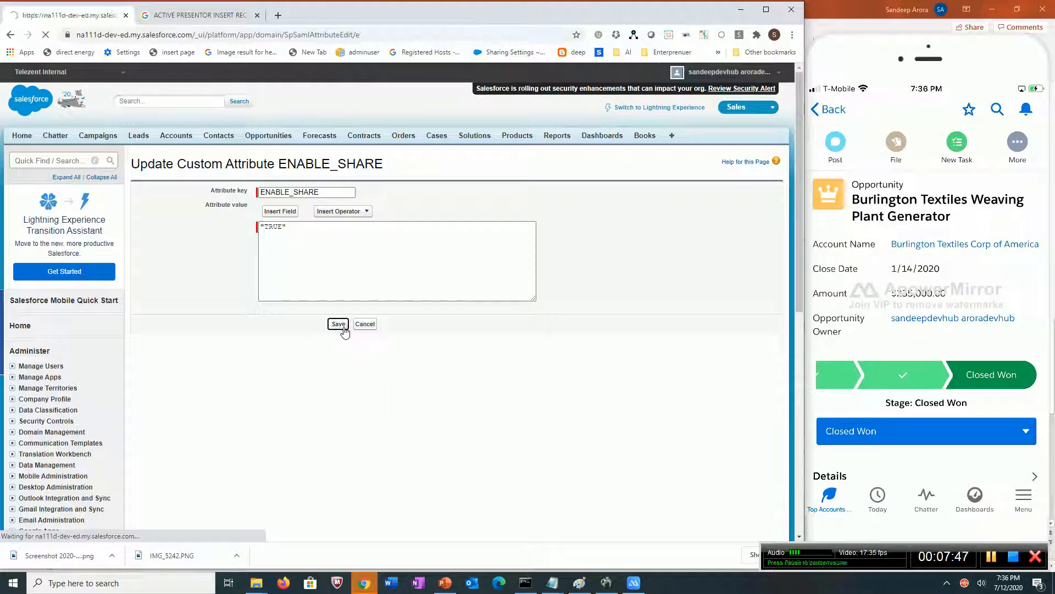
{"action": "left_click", "coordinate": [338, 324]}
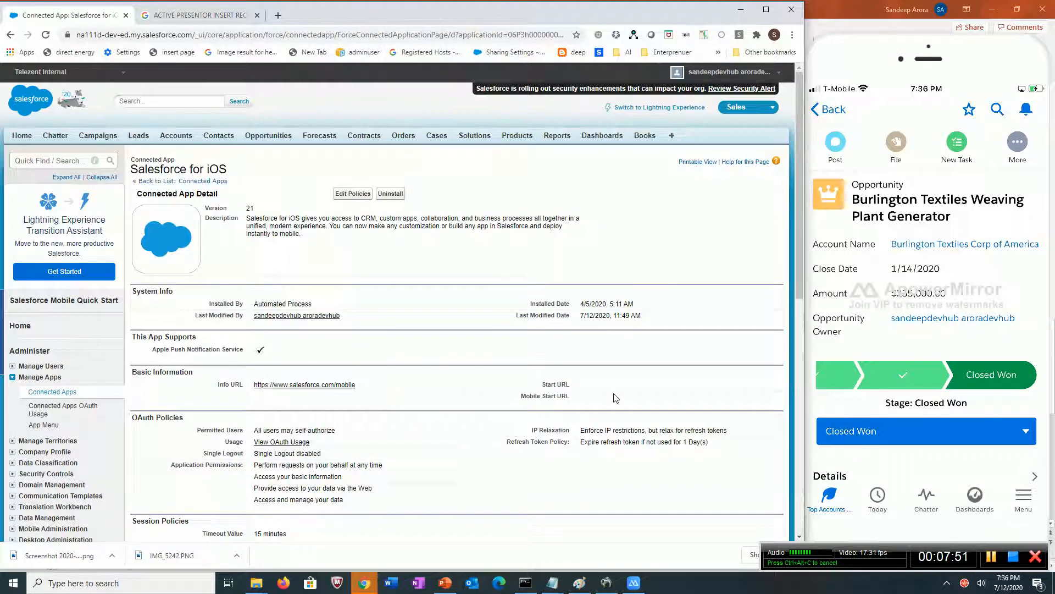
Step: View connected apps OAuth usage and open the Salesforce for iOS user count '1'
{"action": "scroll", "scroll_direction": "down", "scroll_amount": 3}
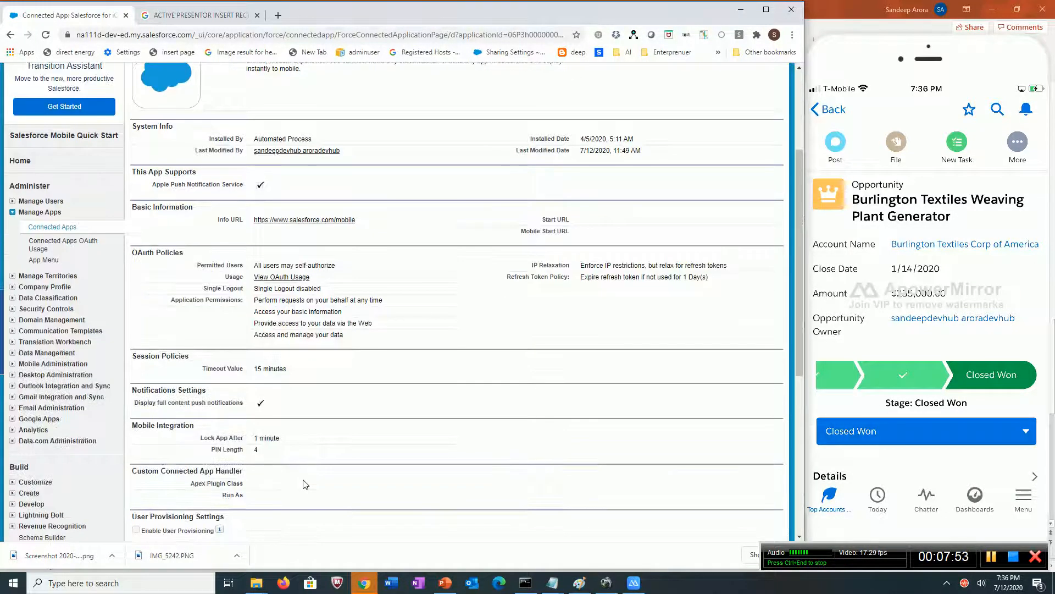
{"action": "scroll", "scroll_direction": "down", "scroll_amount": 3}
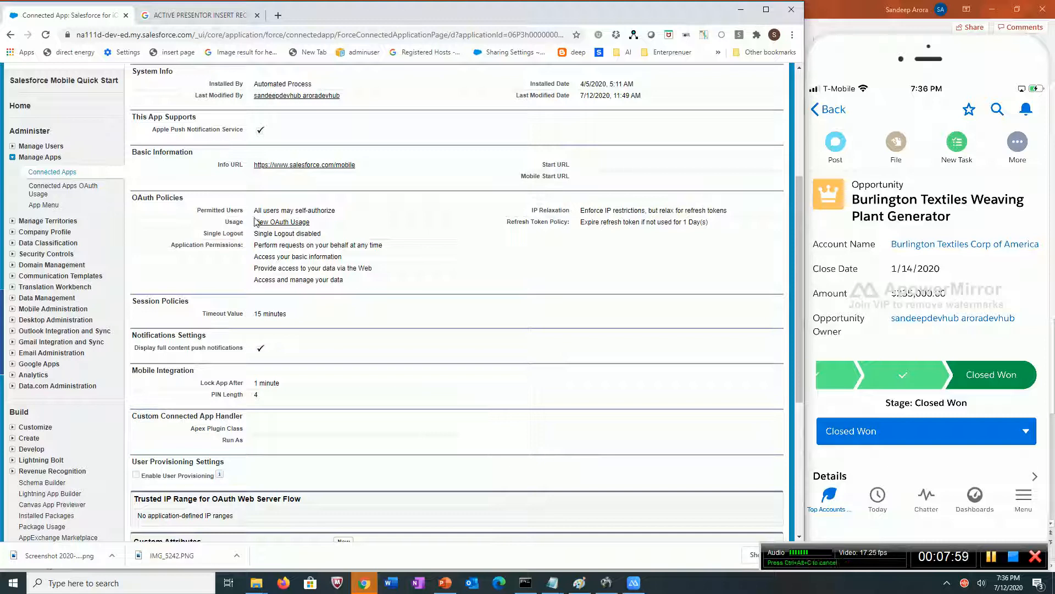
{"action": "left_click", "coordinate": [282, 222]}
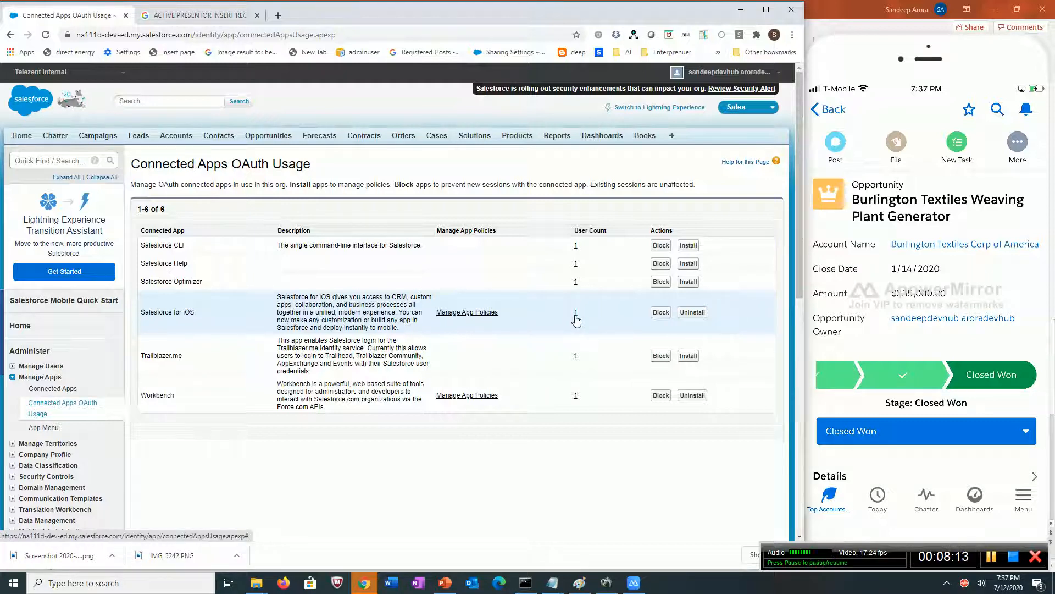
{"action": "left_click", "coordinate": [576, 311]}
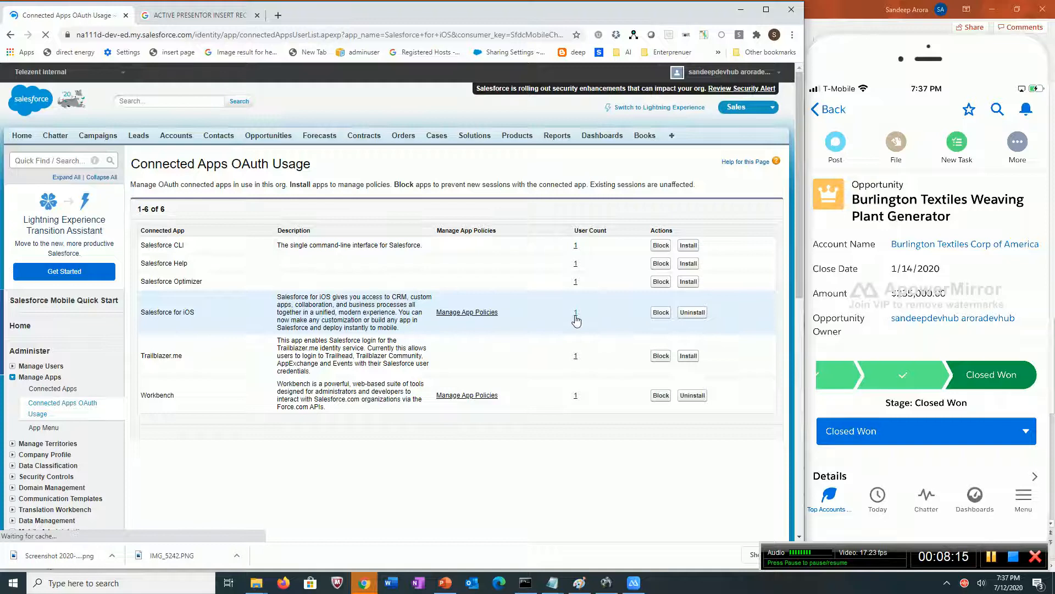
Step: Open the Salesforce for iOS user usage page and choose Revoke for the listed user
{"action": "left_click", "coordinate": [575, 313]}
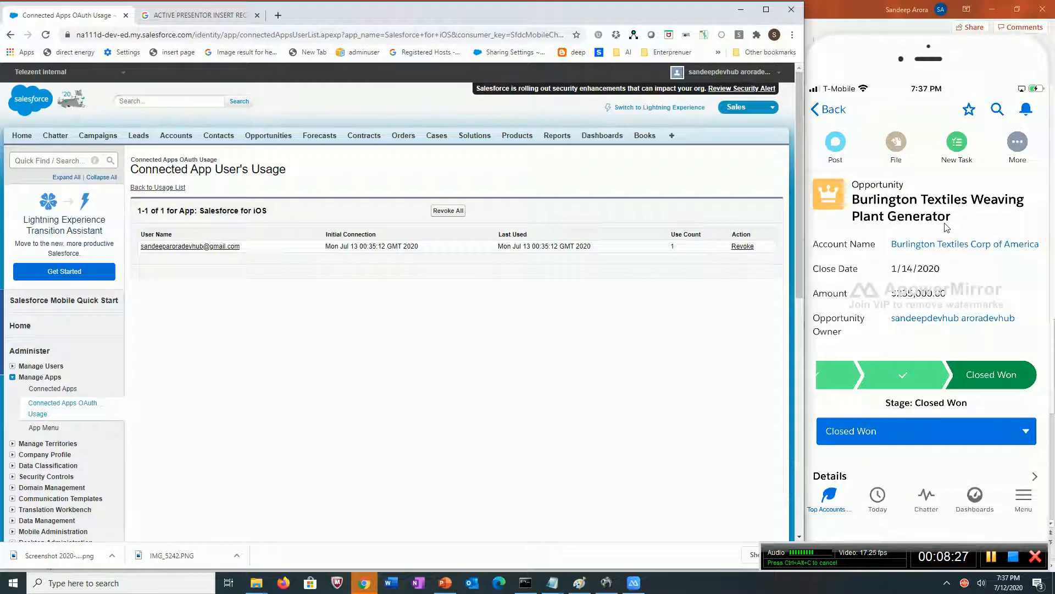
{"action": "mouse_move", "coordinate": [640, 339]}
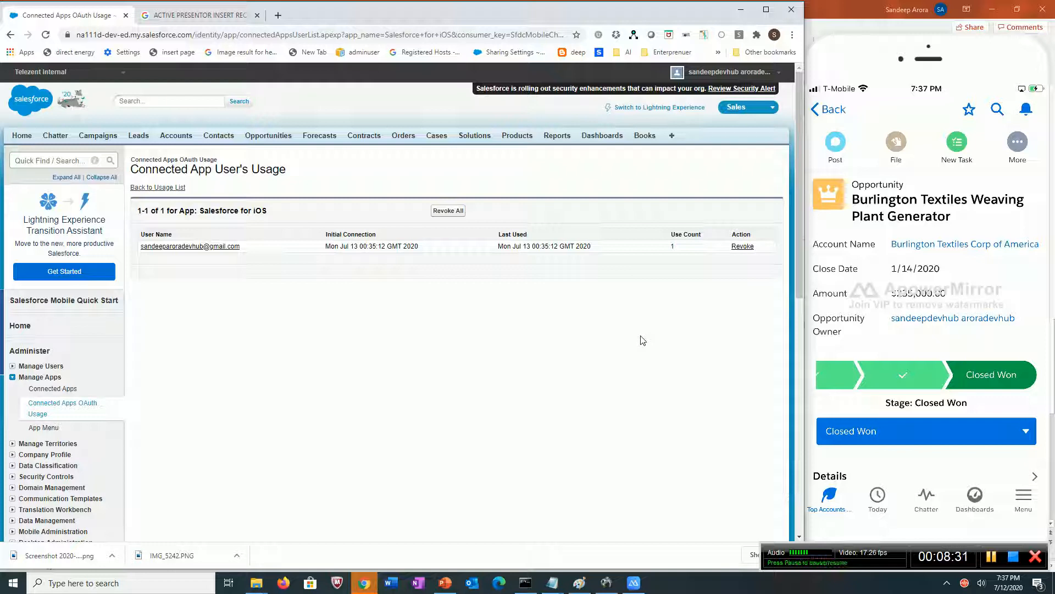
{"action": "mouse_move", "coordinate": [743, 246]}
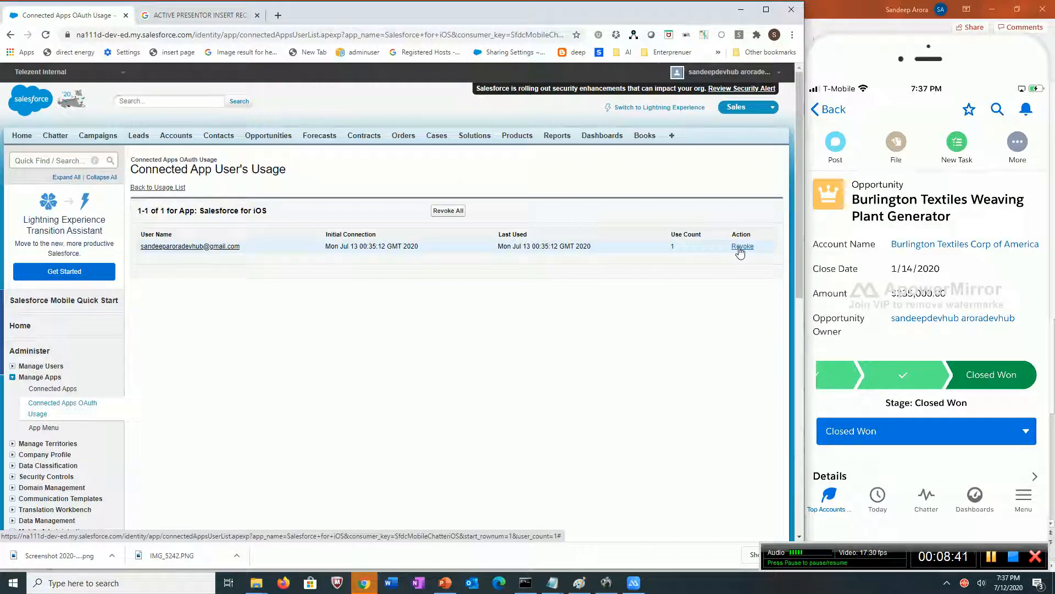
{"action": "left_click", "coordinate": [742, 246]}
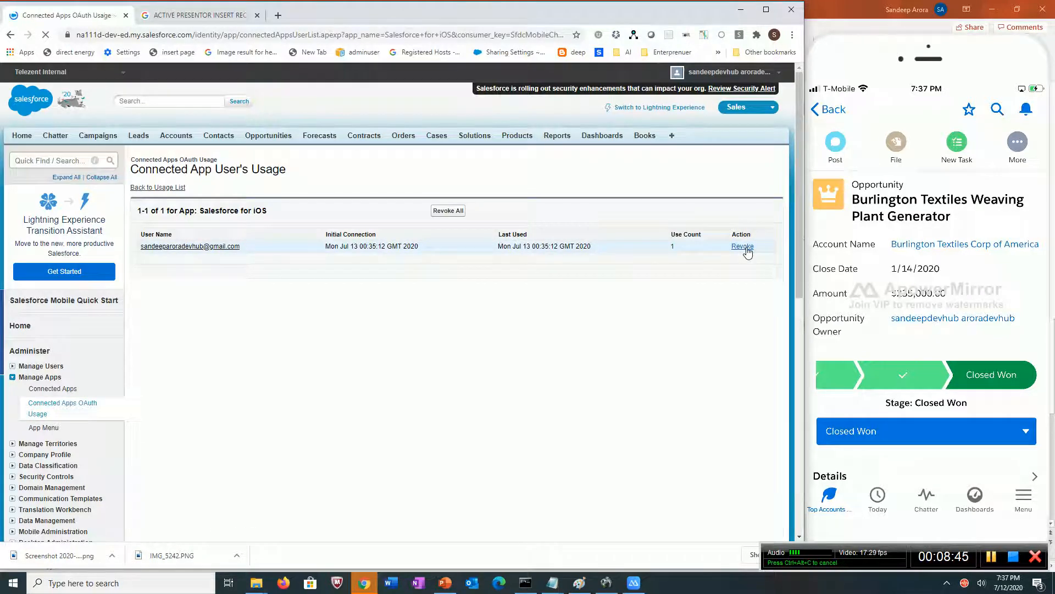
Step: Confirm revoking the user's Salesforce for iOS access
{"action": "left_click", "coordinate": [743, 245]}
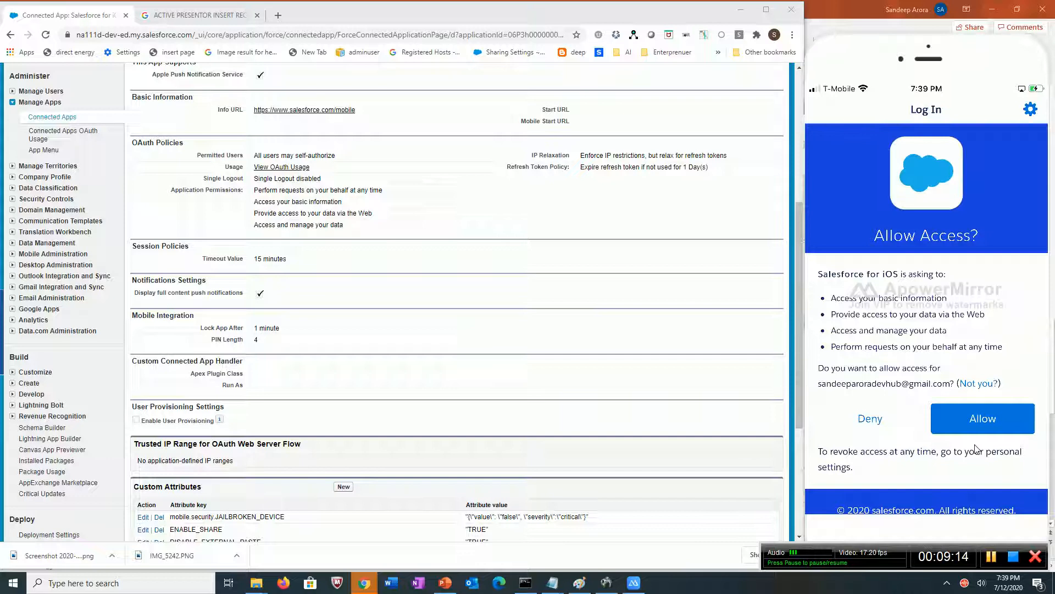
Step: Allow Salesforce for iOS access again on the mirrored iPhone's login screen
{"action": "left_click", "coordinate": [982, 418]}
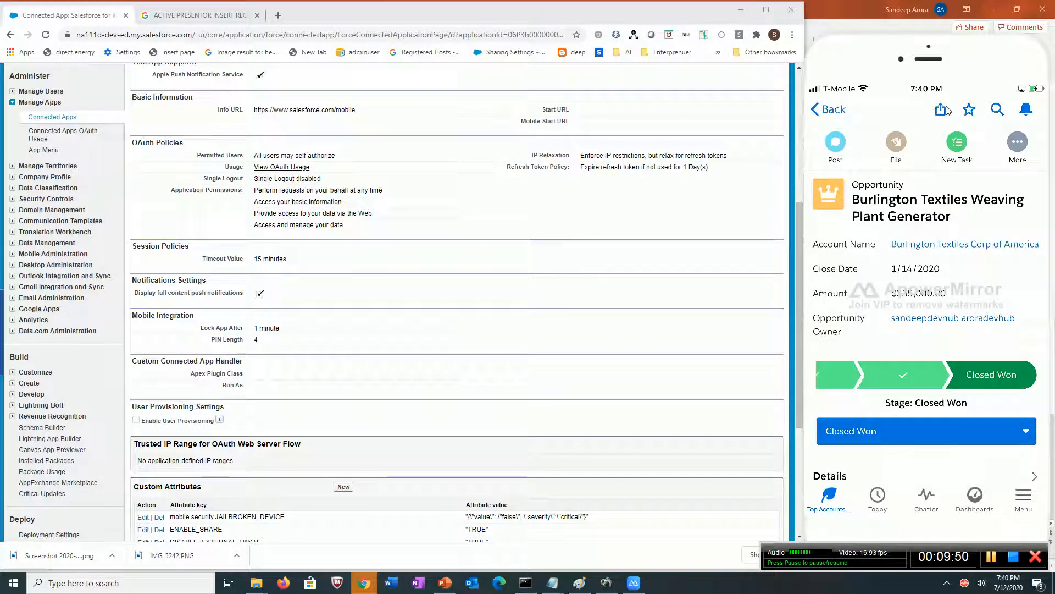
Step: Scroll to Custom Attributes and edit the mobile.security.JAILBROKEN_DEVICE attribute
{"action": "scroll", "scroll_direction": "down", "scroll_amount": 3}
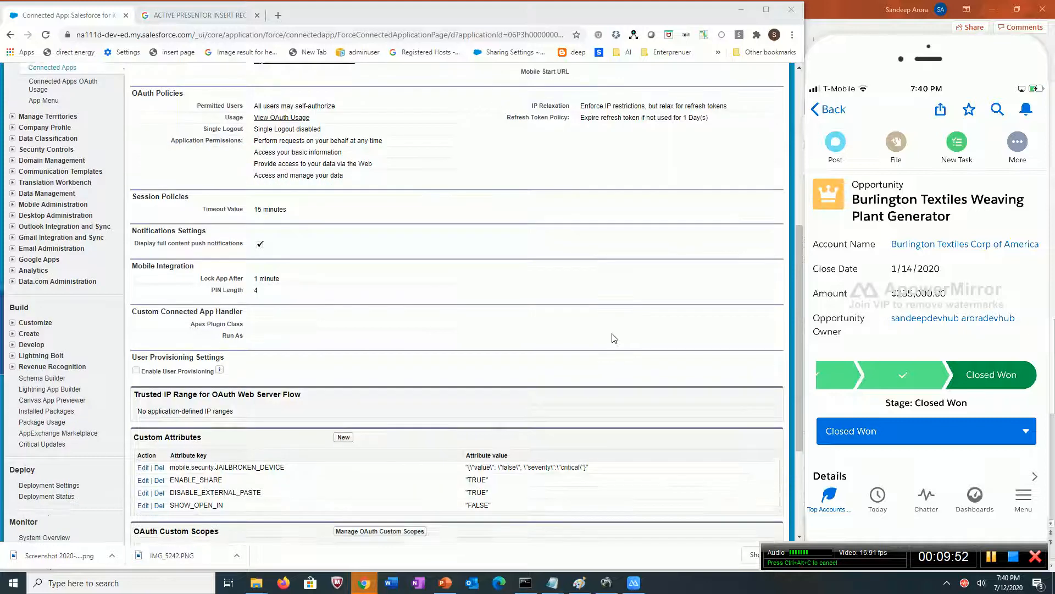
{"action": "scroll", "scroll_direction": "down", "scroll_amount": 3}
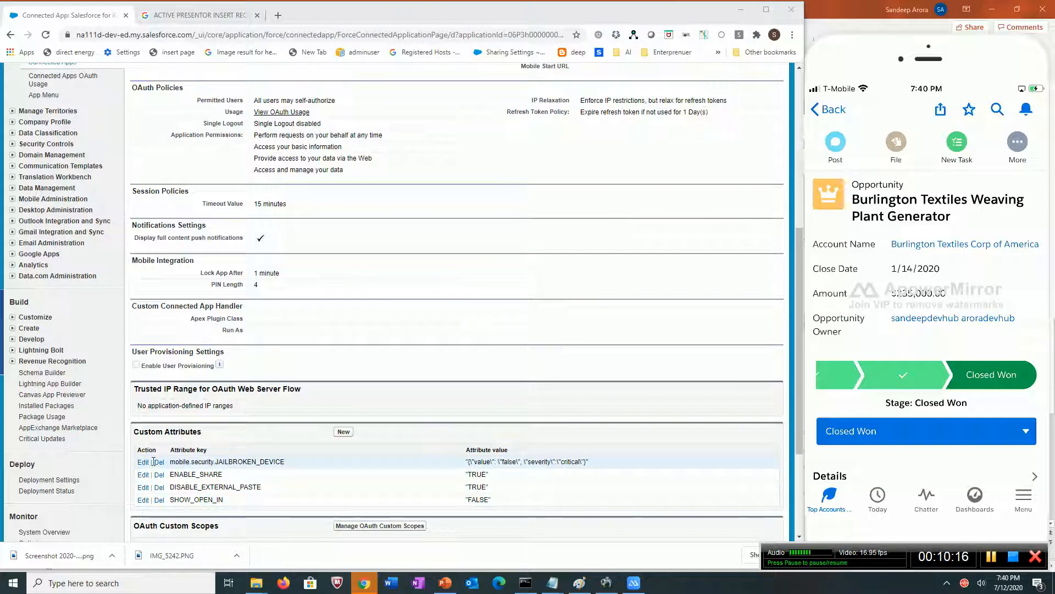
{"action": "left_click", "coordinate": [143, 461]}
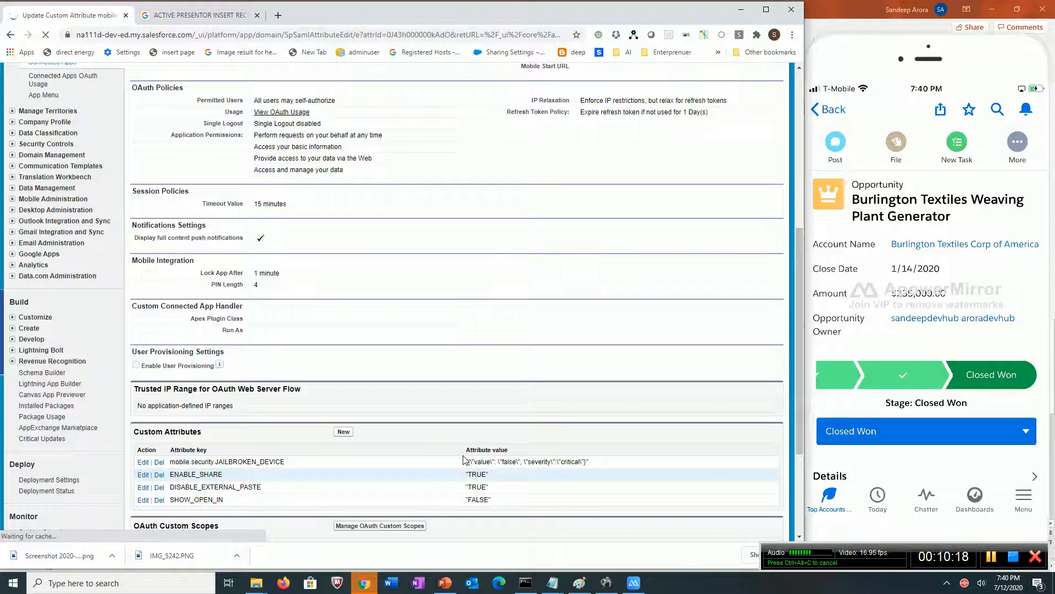
Step: Open the JAILBROKEN_DEVICE attribute editor and select 'critical' in its value
{"action": "left_click", "coordinate": [142, 461]}
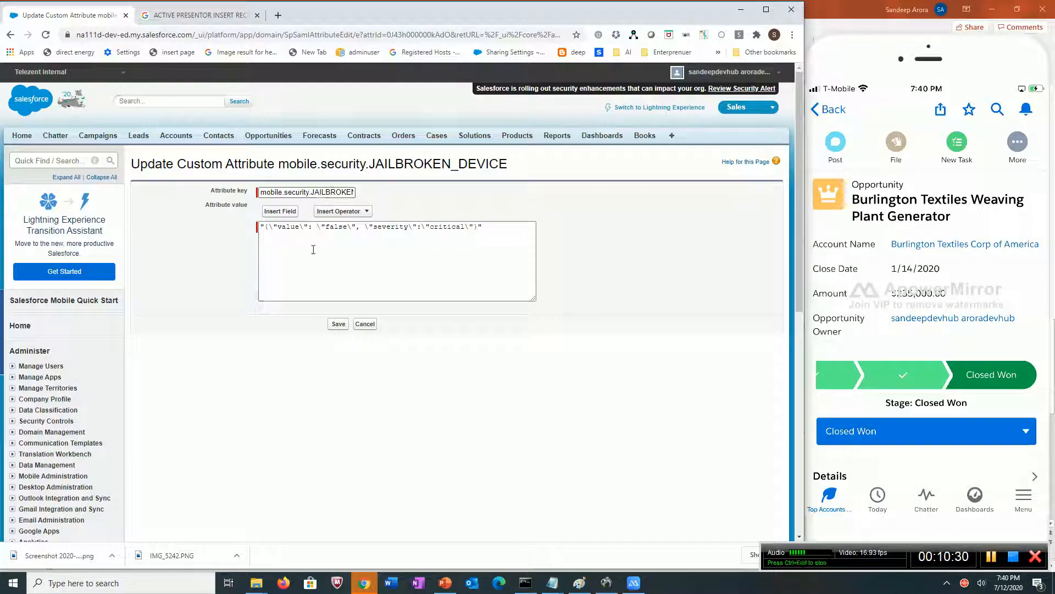
{"action": "double_click", "coordinate": [390, 226]}
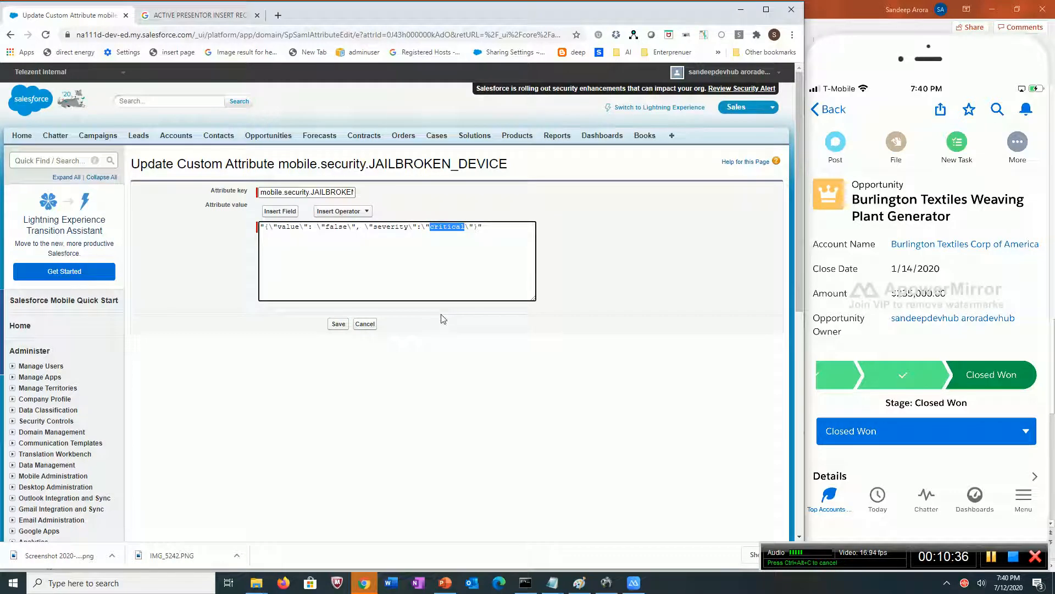
{"action": "mouse_move", "coordinate": [954, 246]}
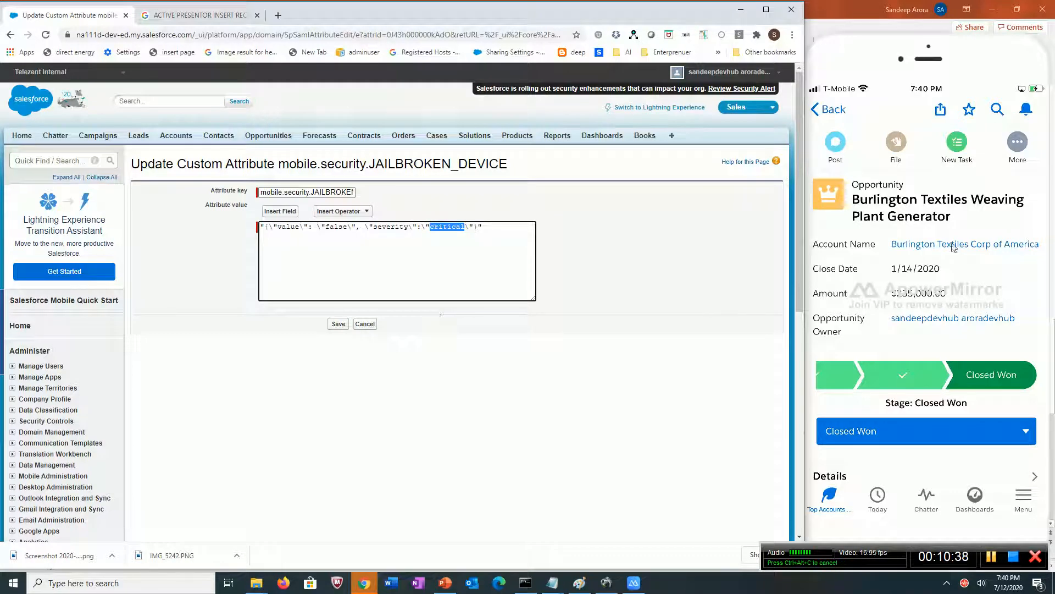
{"action": "mouse_move", "coordinate": [750, 282]}
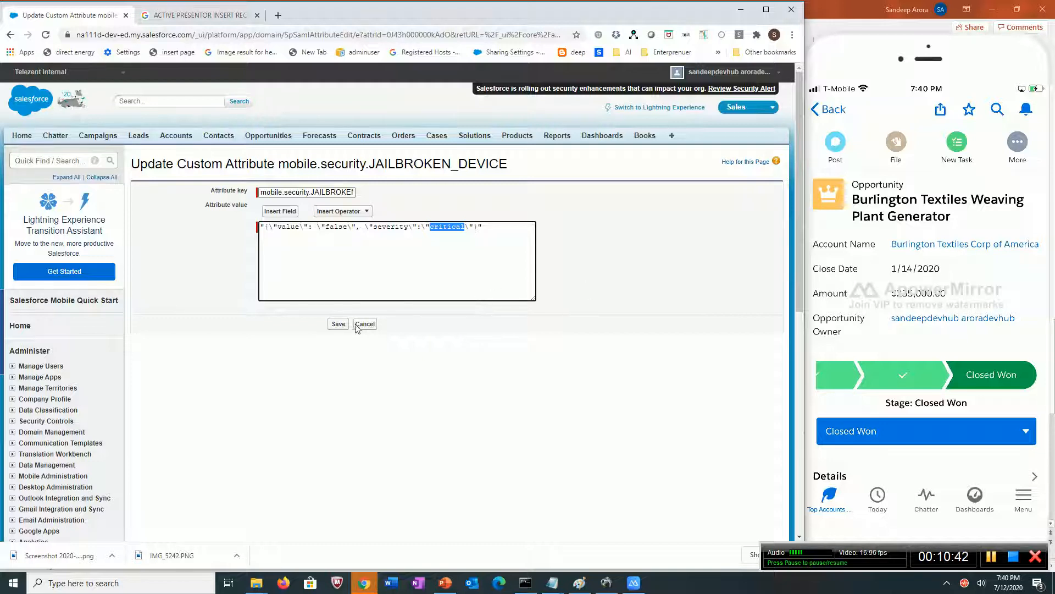
{"action": "mouse_move", "coordinate": [476, 326]}
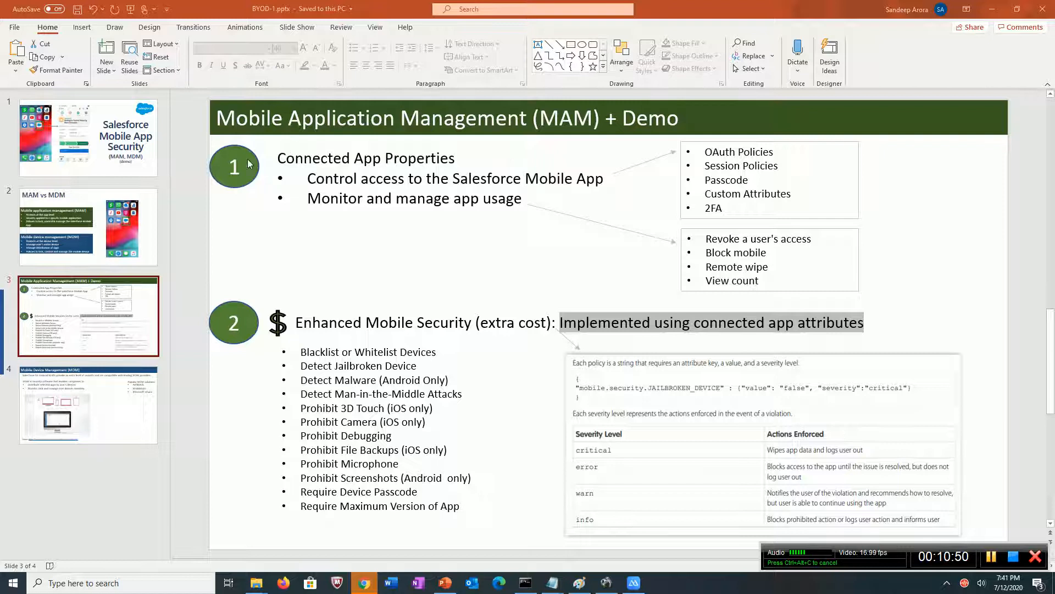
{"action": "mouse_move", "coordinate": [682, 174]}
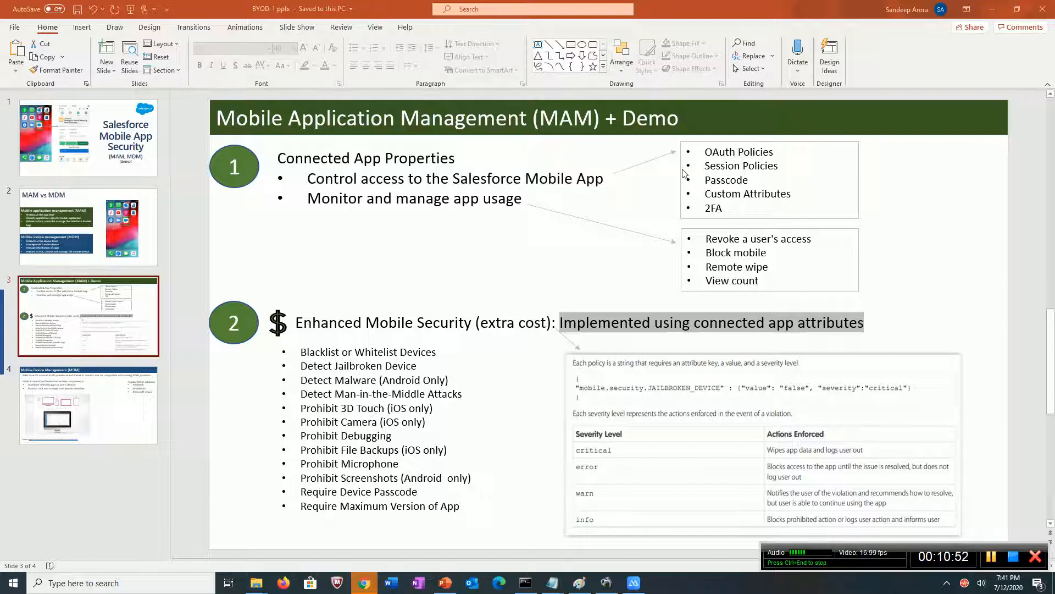
{"action": "mouse_move", "coordinate": [321, 336]}
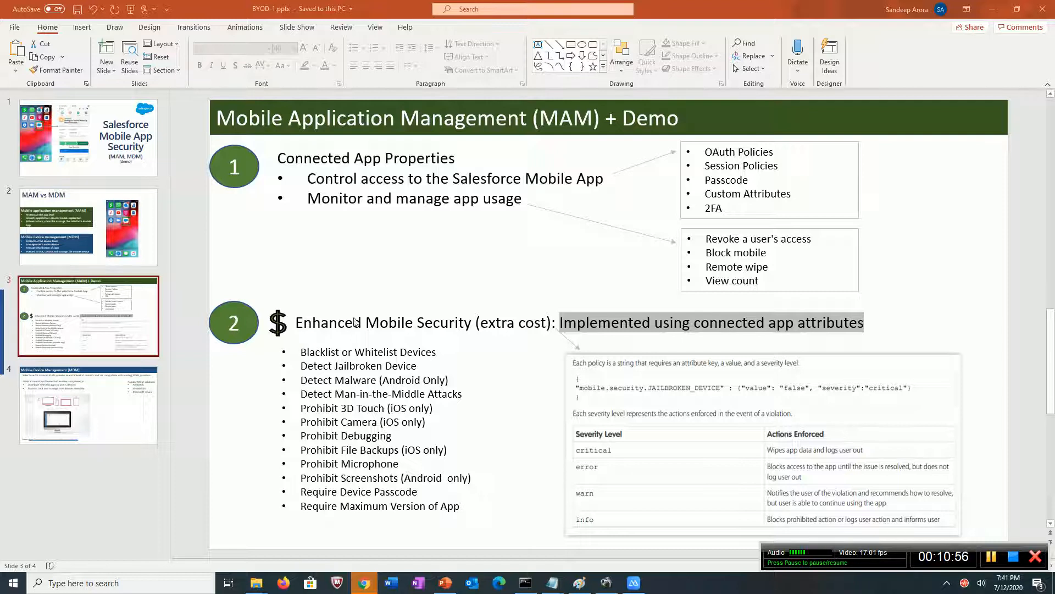
{"action": "mouse_move", "coordinate": [349, 332]}
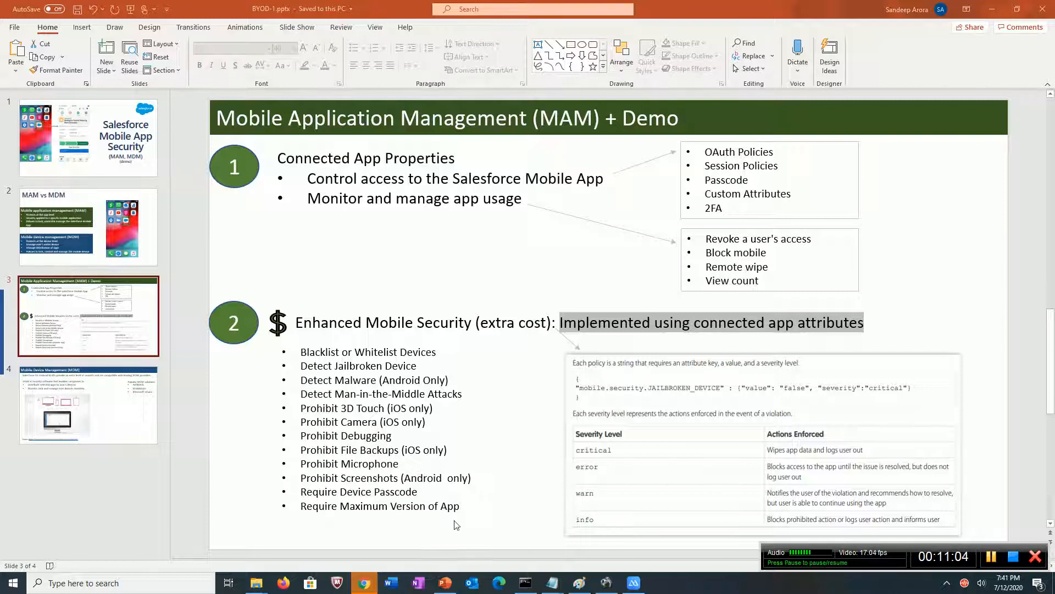
{"action": "mouse_move", "coordinate": [364, 417]}
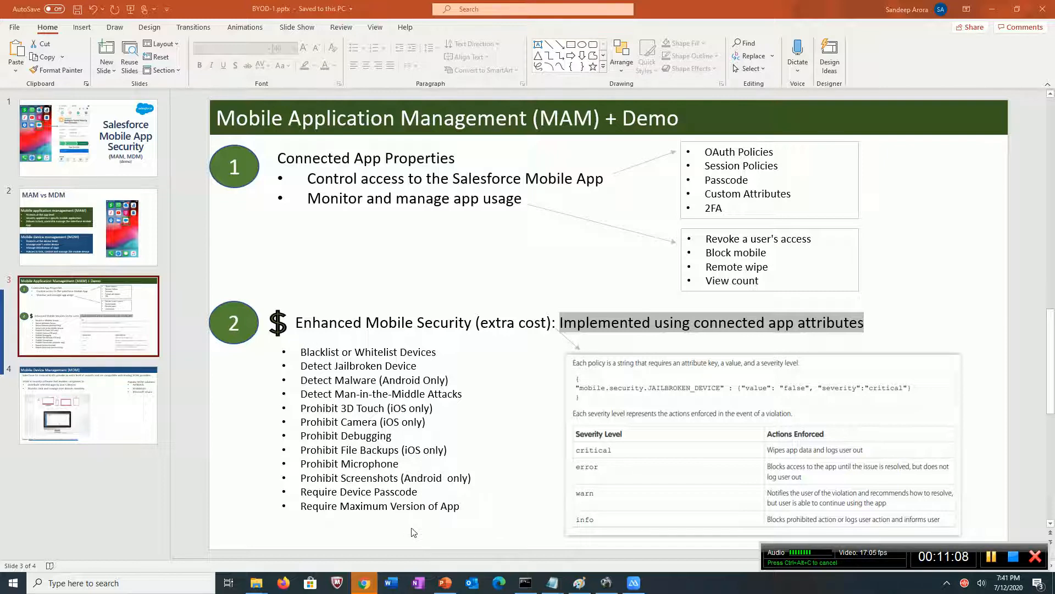
{"action": "mouse_move", "coordinate": [334, 492]}
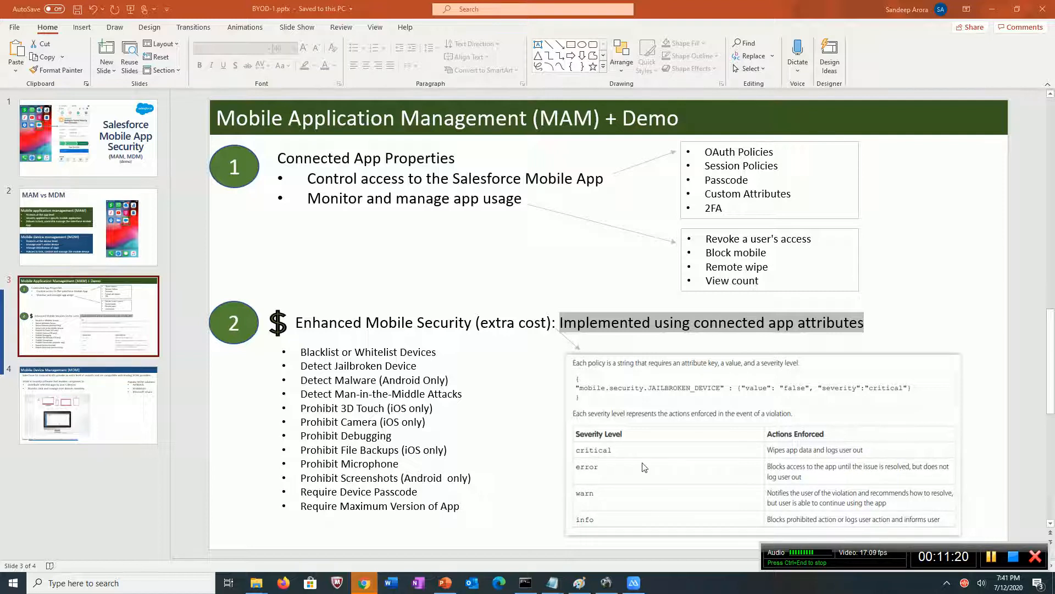
{"action": "mouse_move", "coordinate": [807, 458]}
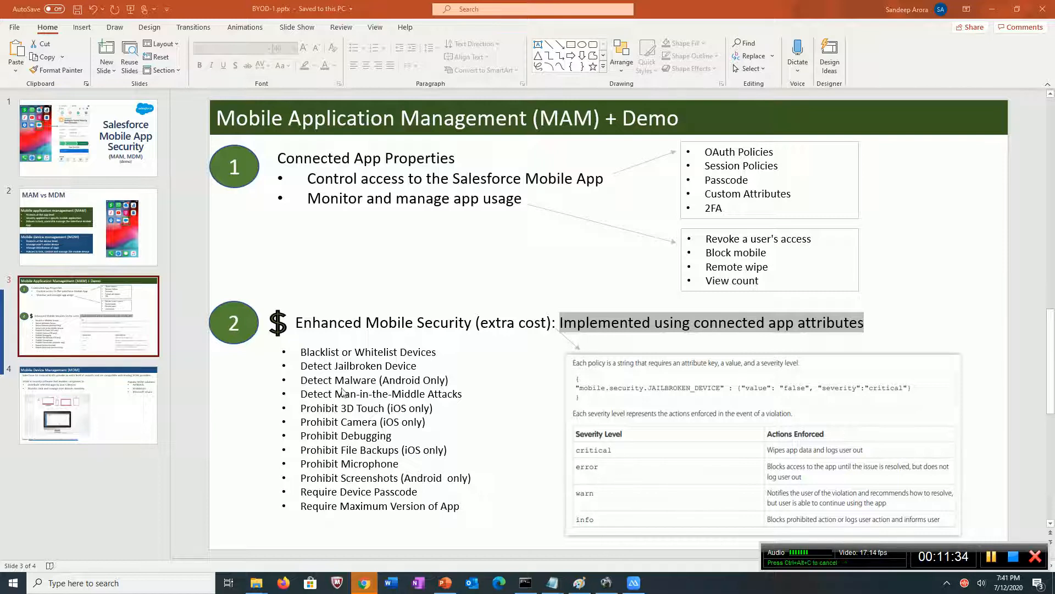
{"action": "mouse_move", "coordinate": [563, 243]}
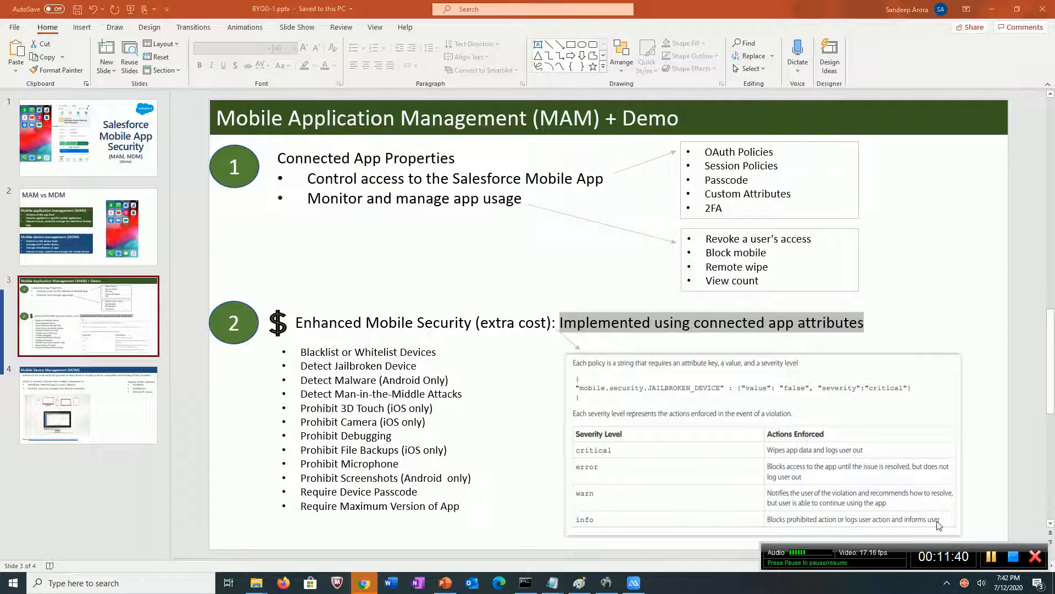
{"action": "mouse_move", "coordinate": [393, 248]}
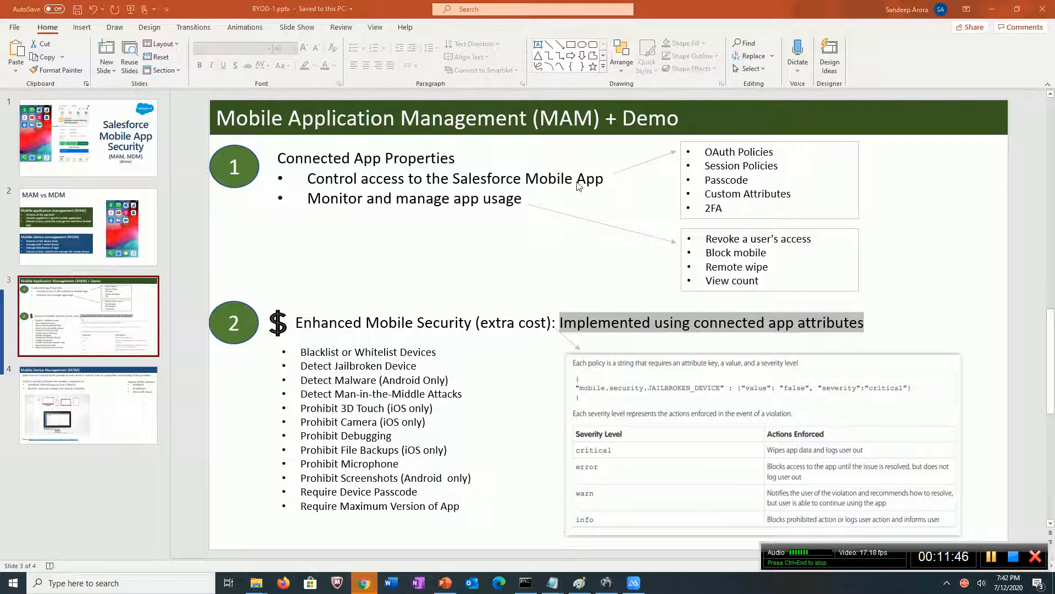
{"action": "mouse_move", "coordinate": [572, 190]}
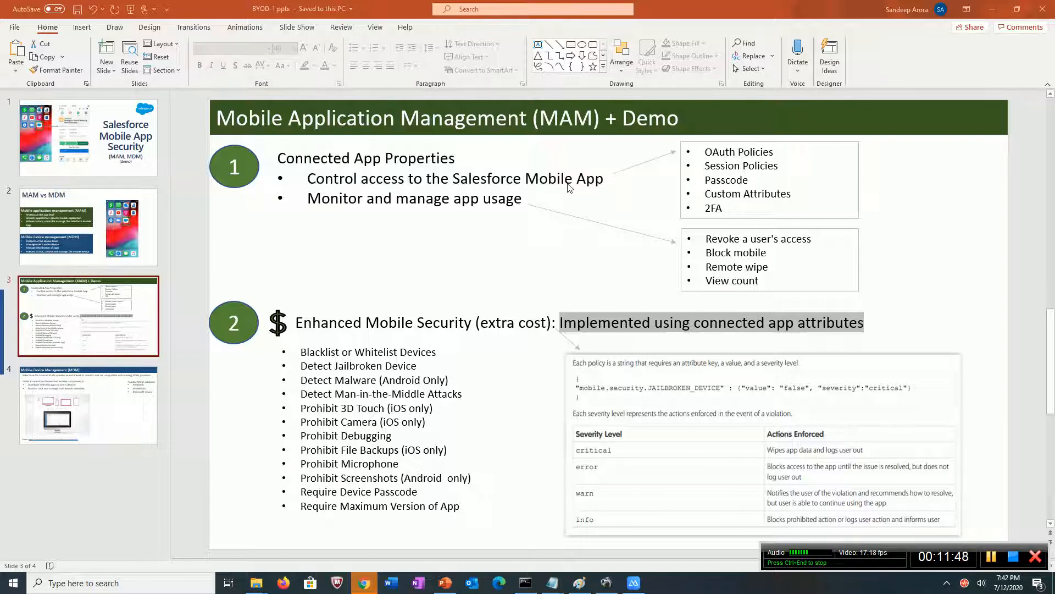
Step: Go to slide 4, Mobile Device Management (MDM), naming AirWatch, MobileIron and Intune
{"action": "left_click", "coordinate": [87, 406]}
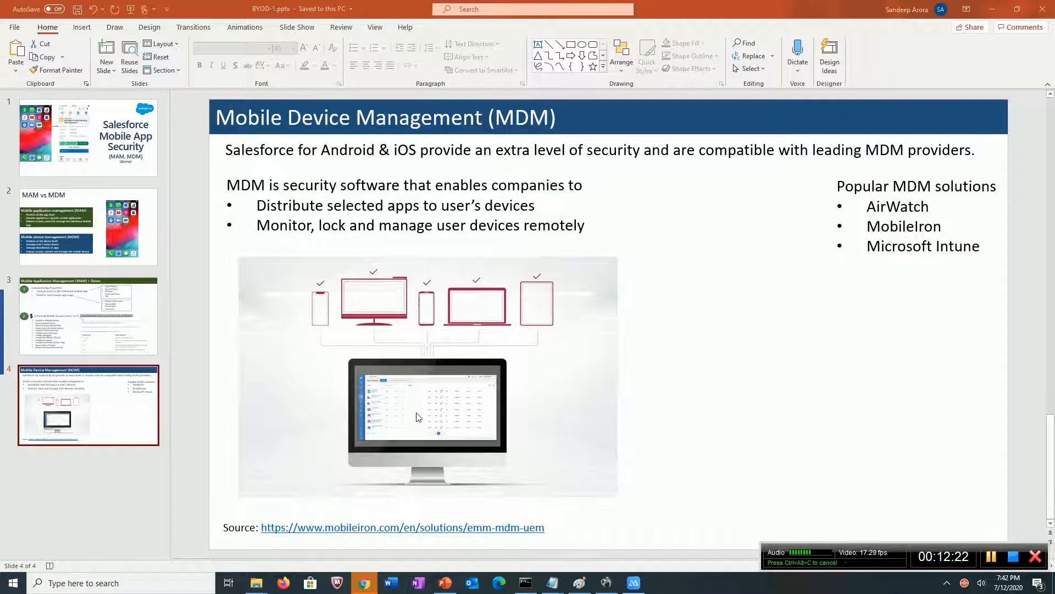
{"action": "mouse_move", "coordinate": [522, 301]}
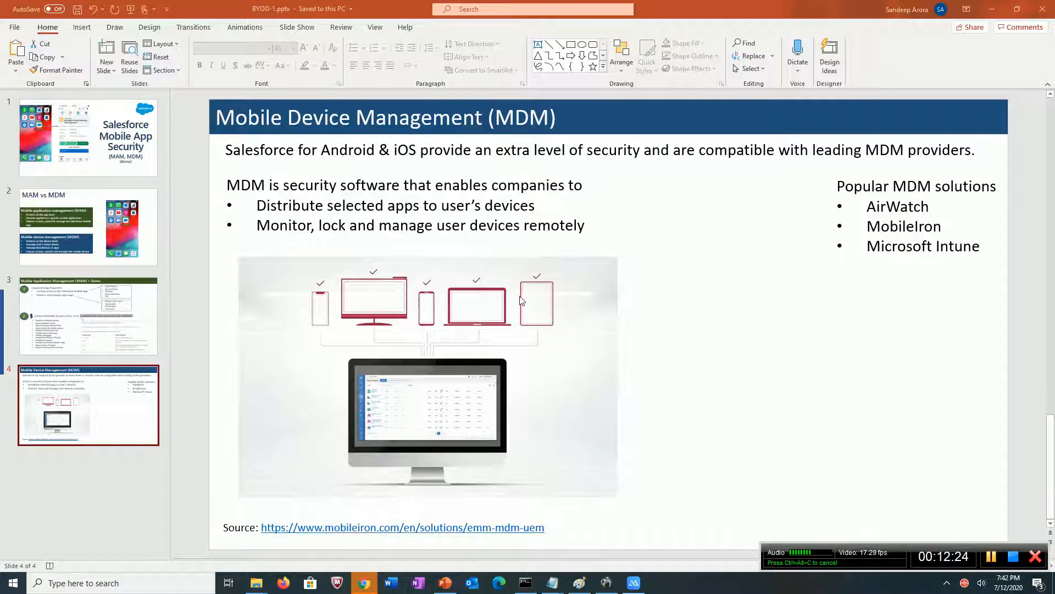